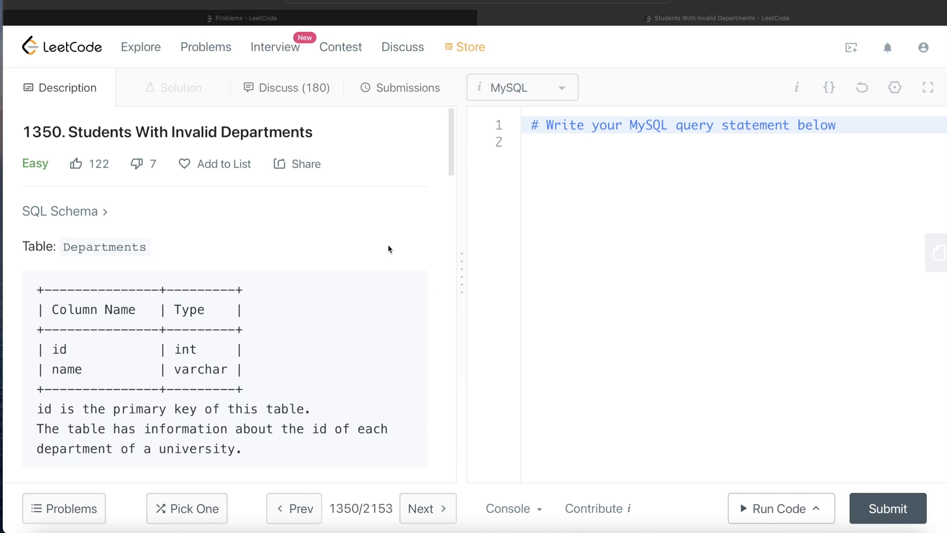
{"action": "mouse_move", "coordinate": [387, 227]}
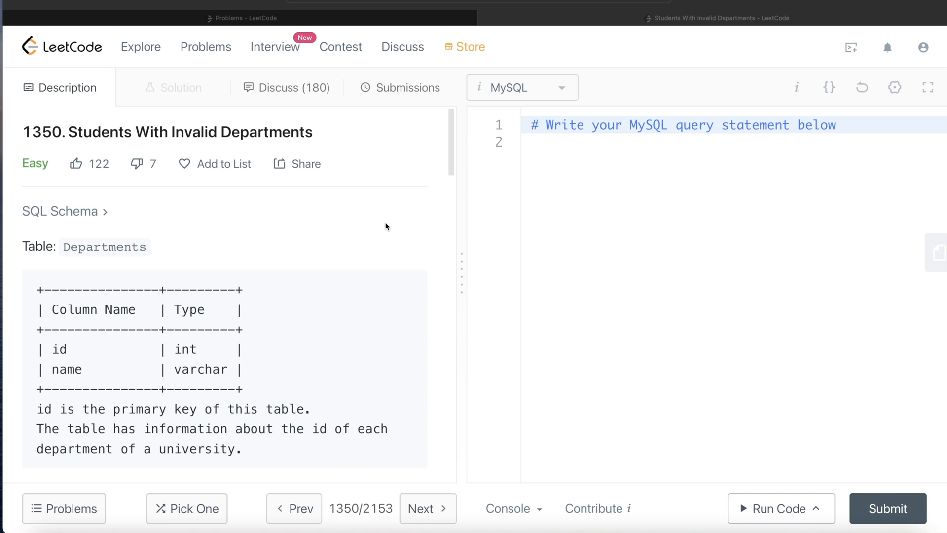
{"action": "mouse_move", "coordinate": [263, 160]}
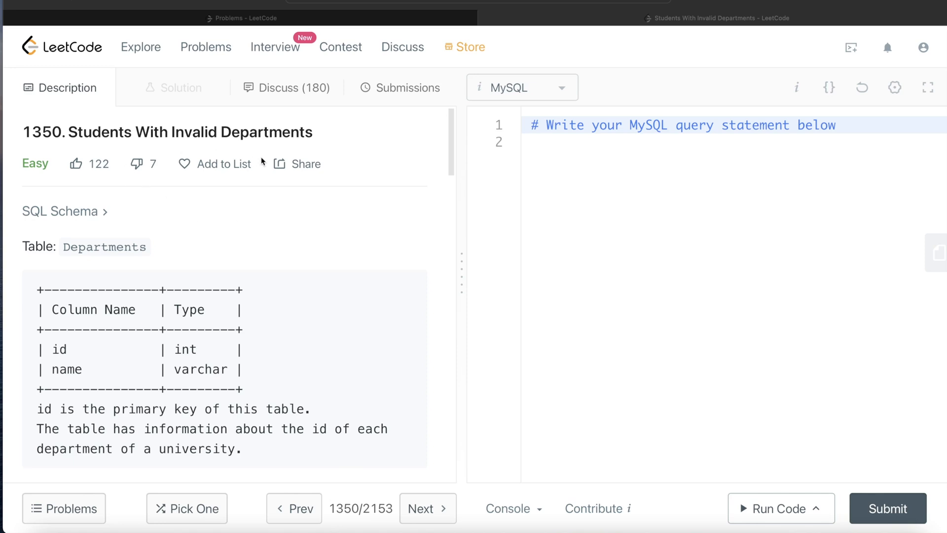
{"action": "mouse_move", "coordinate": [365, 256]}
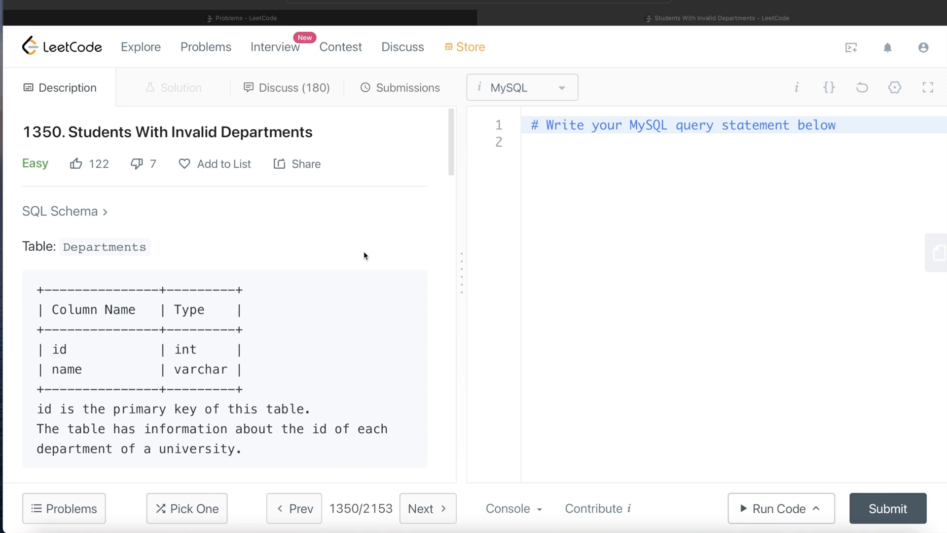
Scroll the description past the Departments table to the Students schema and task statement.
{"action": "scroll", "scroll_direction": "down", "scroll_amount": 3}
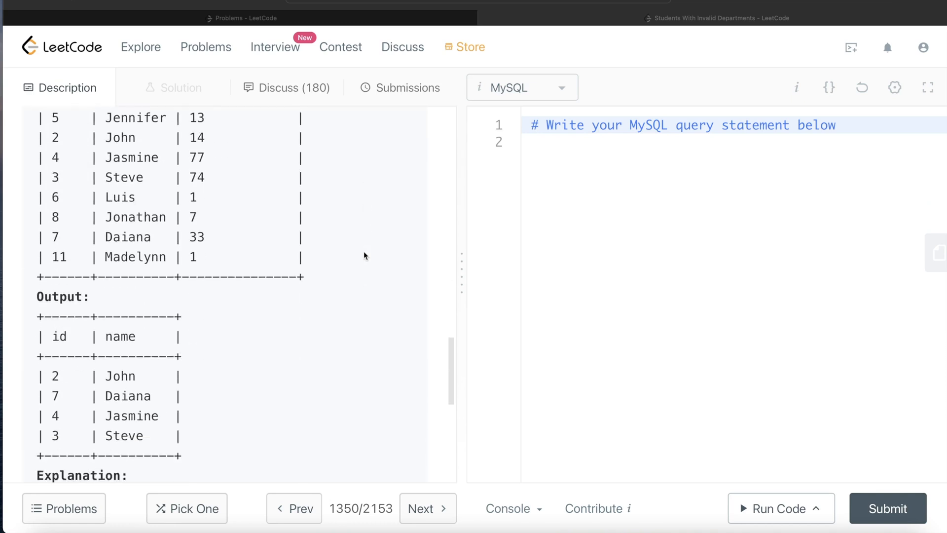
{"action": "scroll", "scroll_direction": "down", "scroll_amount": 3}
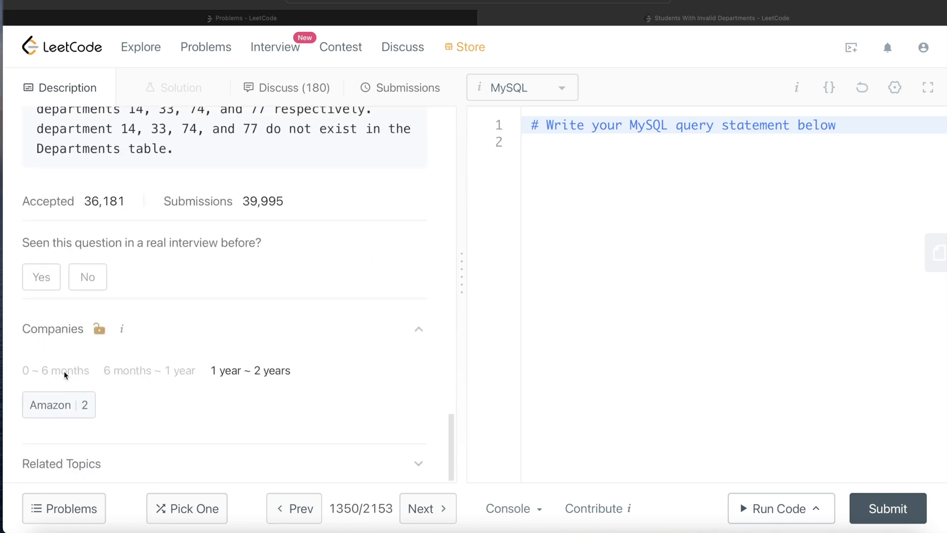
{"action": "mouse_move", "coordinate": [337, 315]}
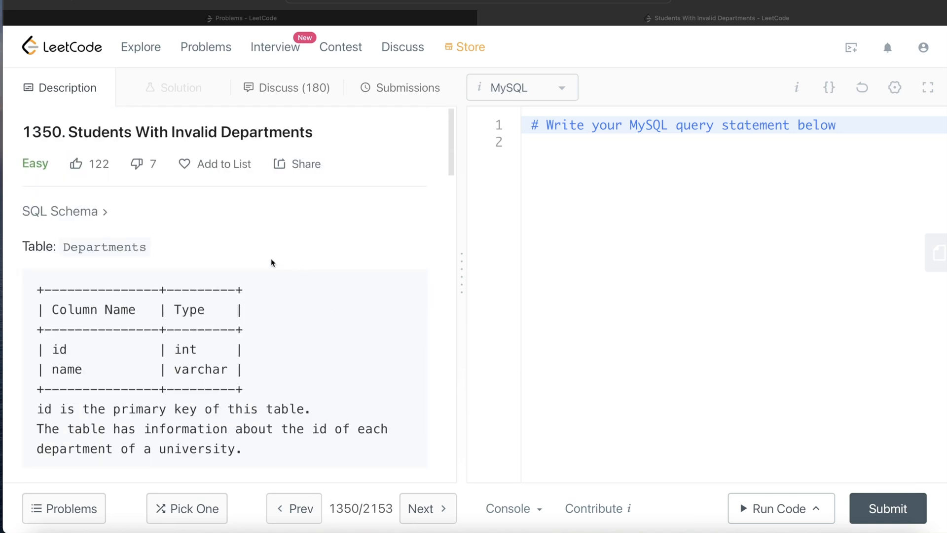
{"action": "mouse_move", "coordinate": [69, 310]}
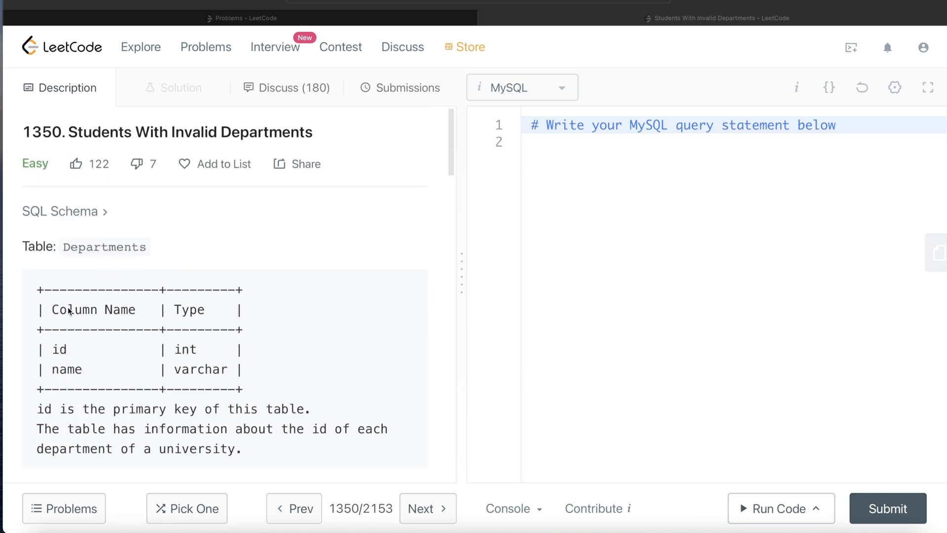
{"action": "scroll", "scroll_direction": "down", "scroll_amount": 3}
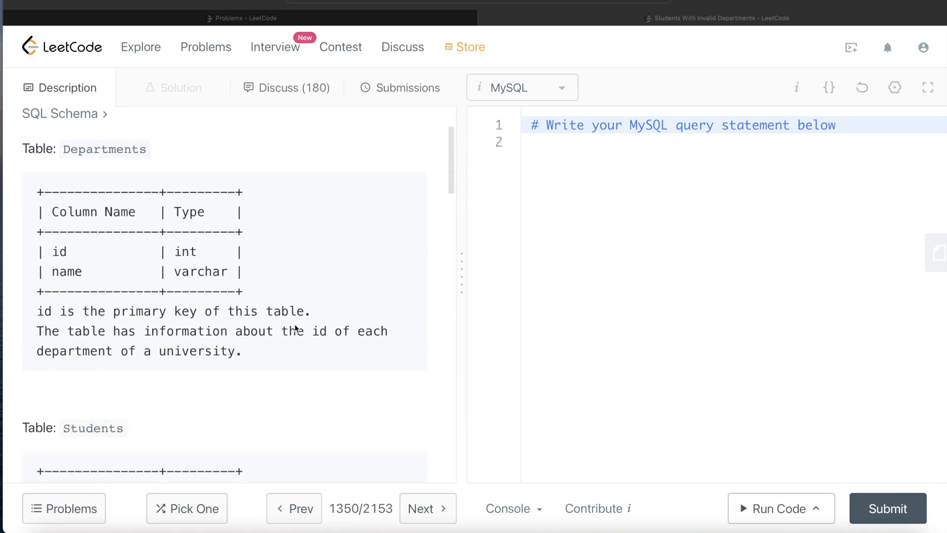
{"action": "mouse_move", "coordinate": [362, 348]}
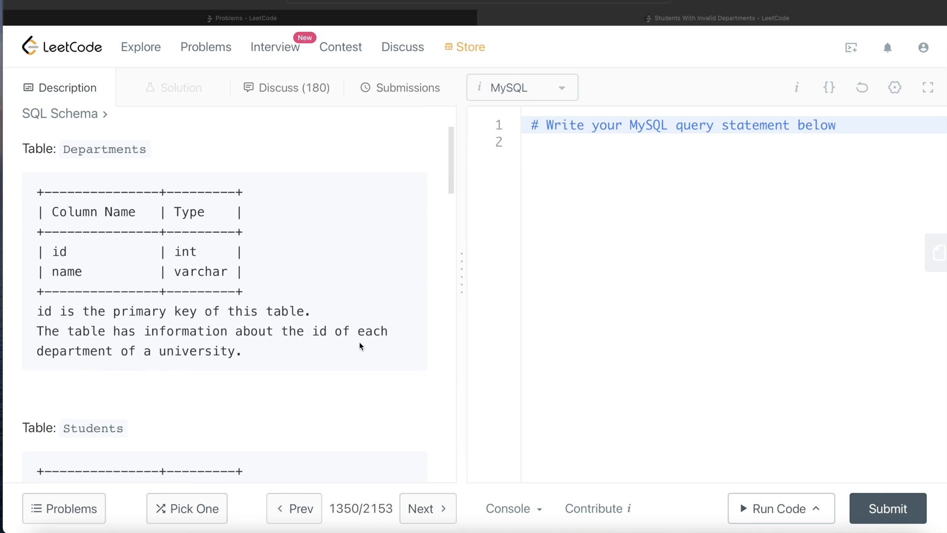
{"action": "mouse_move", "coordinate": [277, 365]}
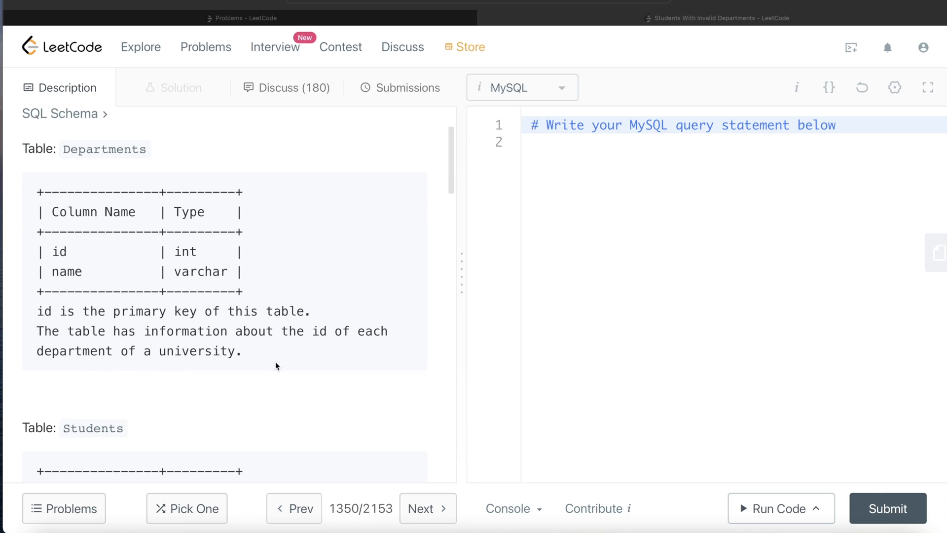
{"action": "scroll", "scroll_direction": "down", "scroll_amount": 3}
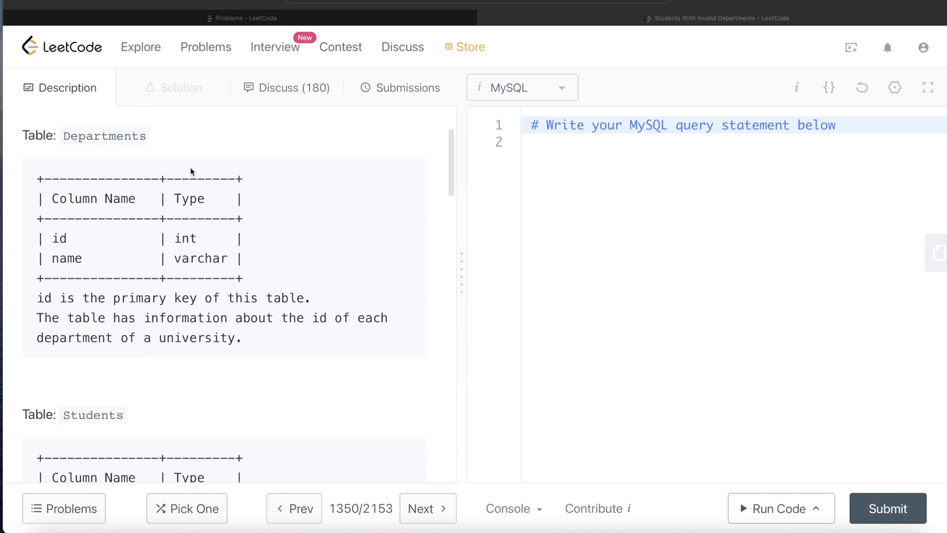
{"action": "scroll", "scroll_direction": "down", "scroll_amount": 3}
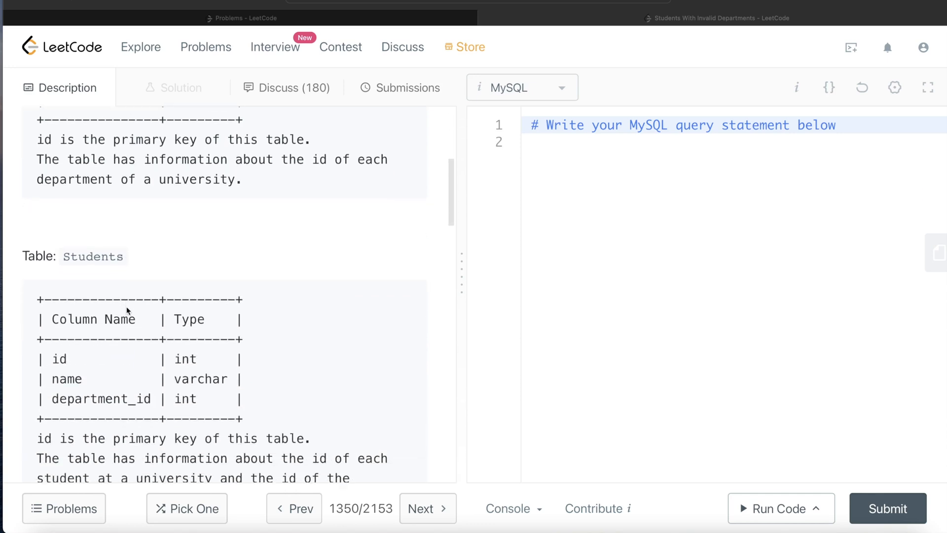
{"action": "scroll", "scroll_direction": "down", "scroll_amount": 3}
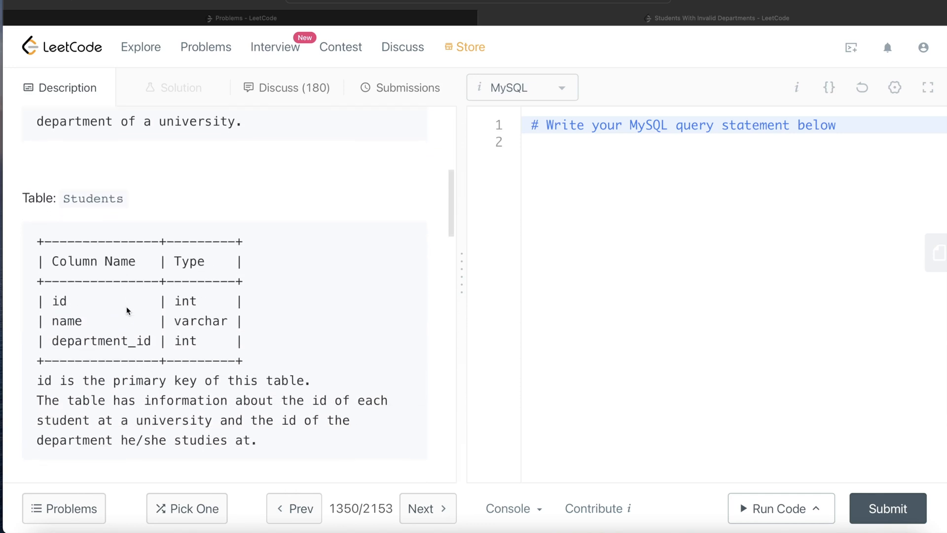
{"action": "mouse_move", "coordinate": [108, 280]}
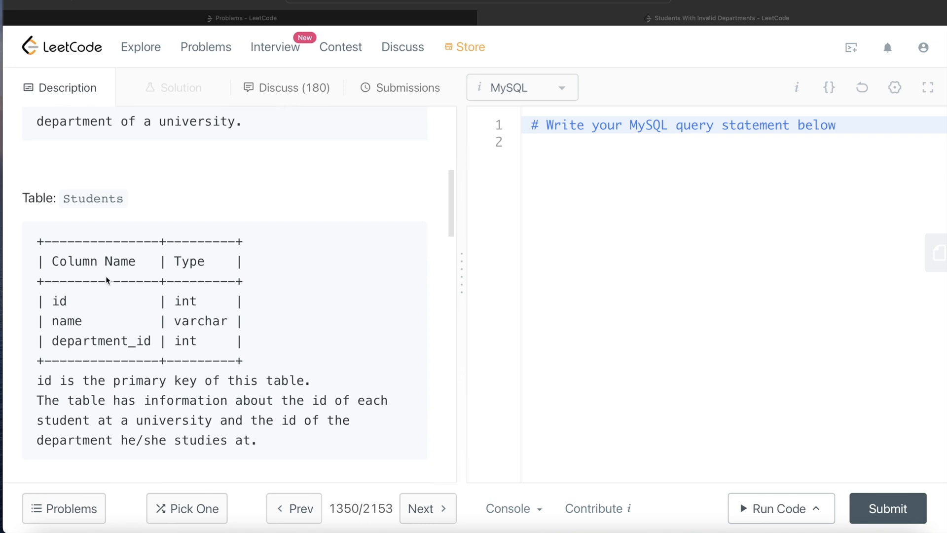
{"action": "mouse_move", "coordinate": [71, 332]}
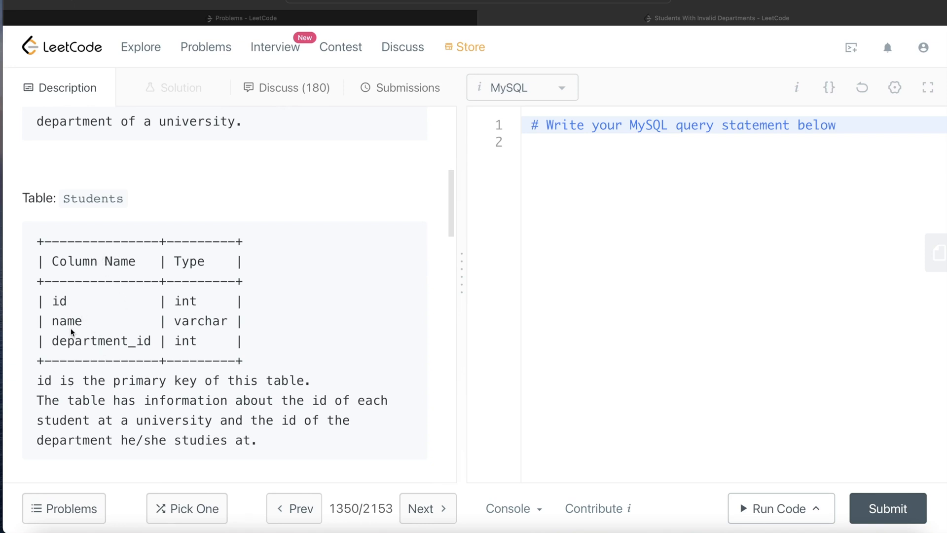
{"action": "scroll", "scroll_direction": "down", "scroll_amount": 3}
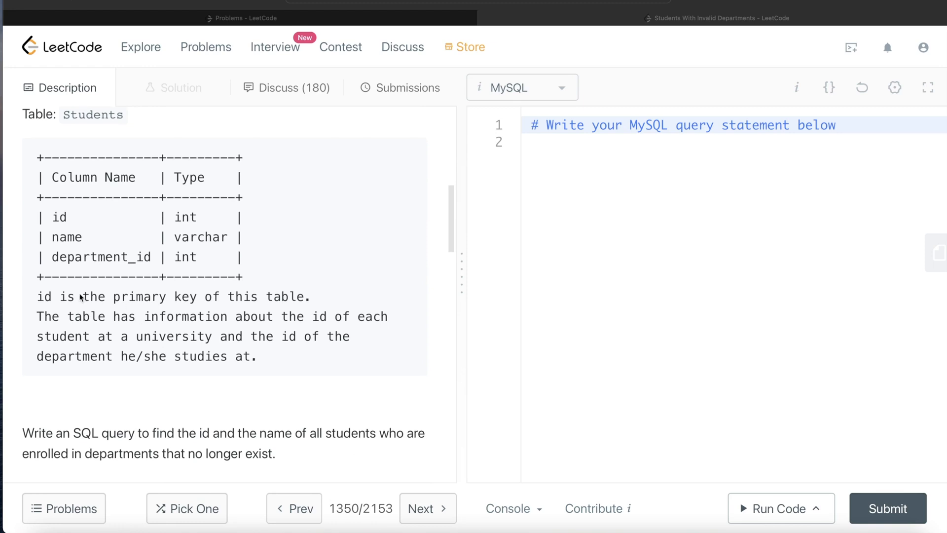
{"action": "mouse_move", "coordinate": [126, 157]}
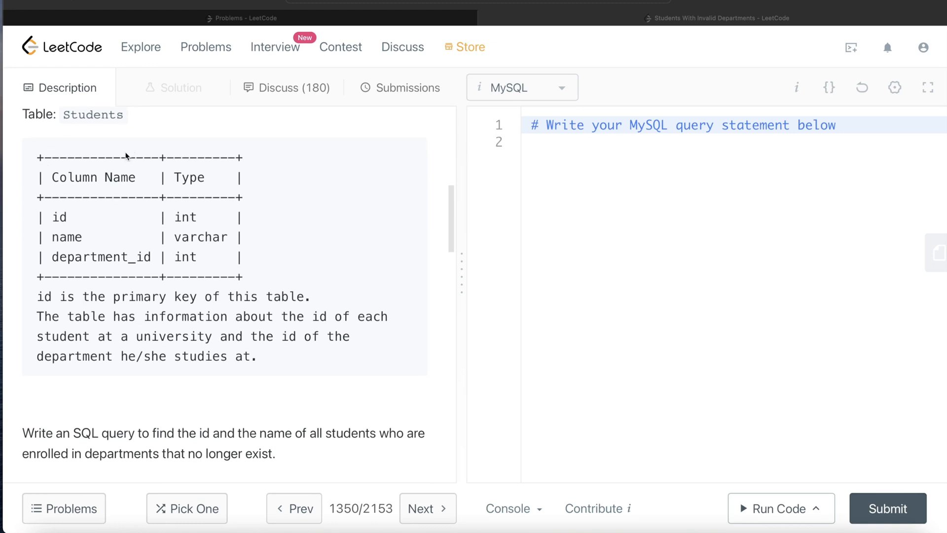
{"action": "mouse_move", "coordinate": [379, 323]}
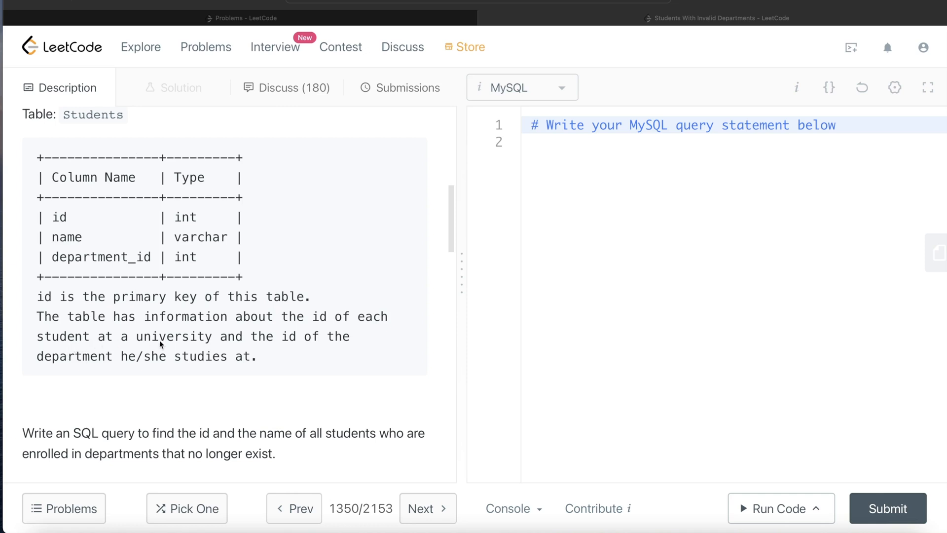
{"action": "mouse_move", "coordinate": [117, 365]}
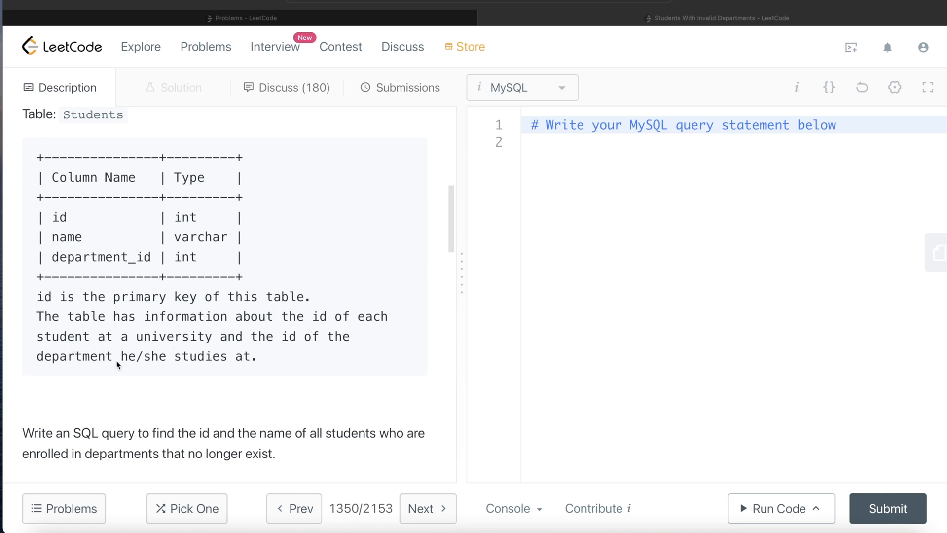
{"action": "mouse_move", "coordinate": [257, 368]}
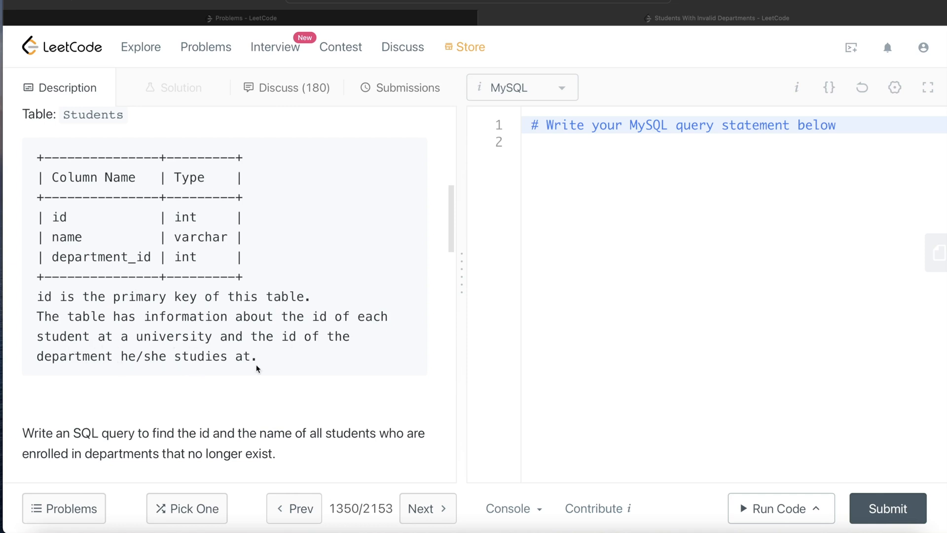
{"action": "scroll", "scroll_direction": "down", "scroll_amount": 3}
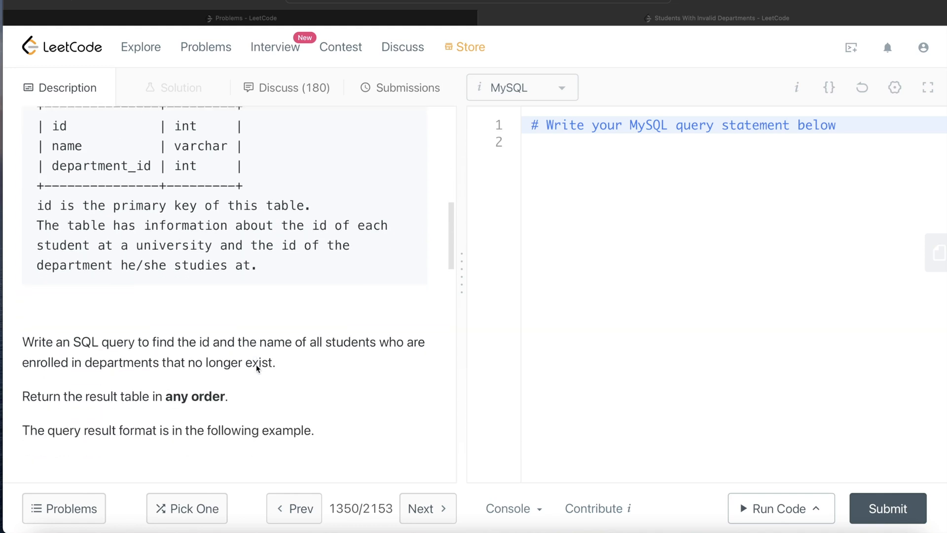
{"action": "mouse_move", "coordinate": [173, 353]}
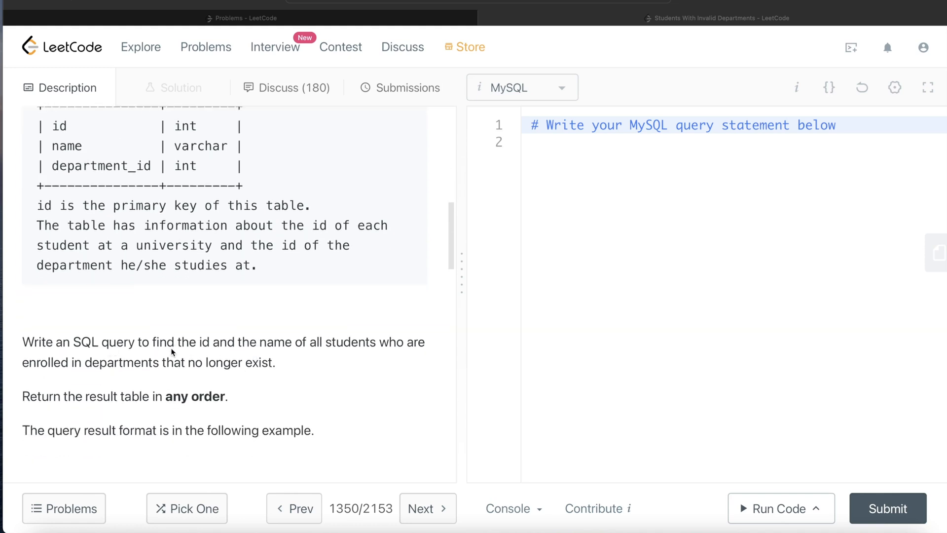
{"action": "mouse_move", "coordinate": [351, 352]}
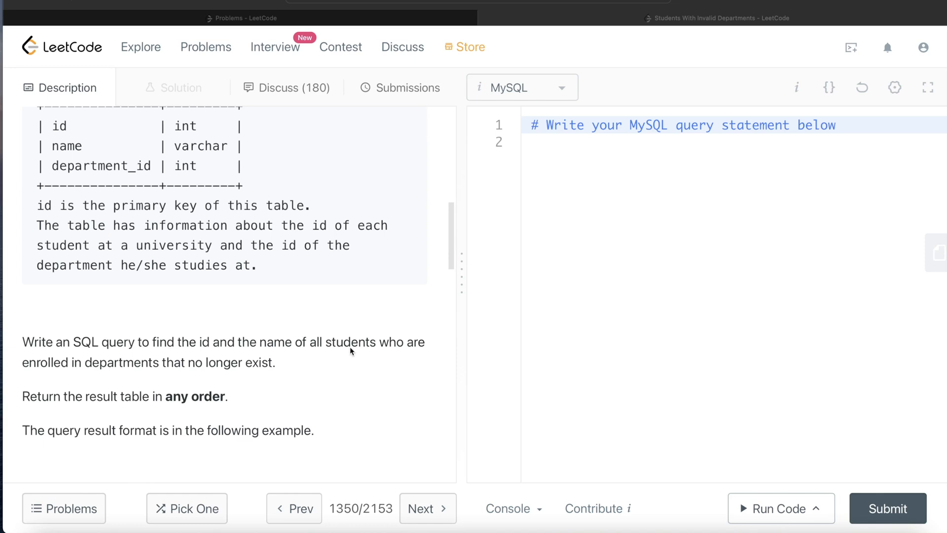
{"action": "mouse_move", "coordinate": [112, 369]}
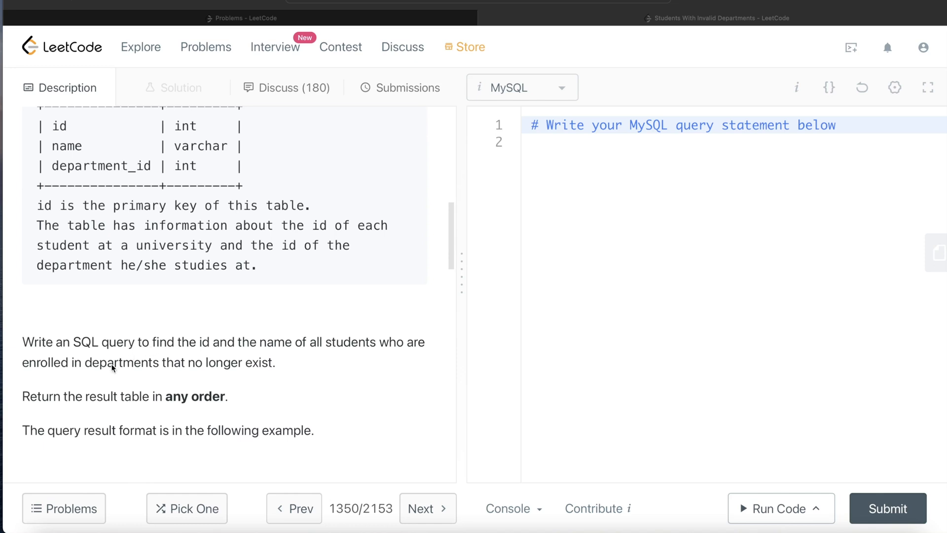
{"action": "mouse_move", "coordinate": [265, 374]}
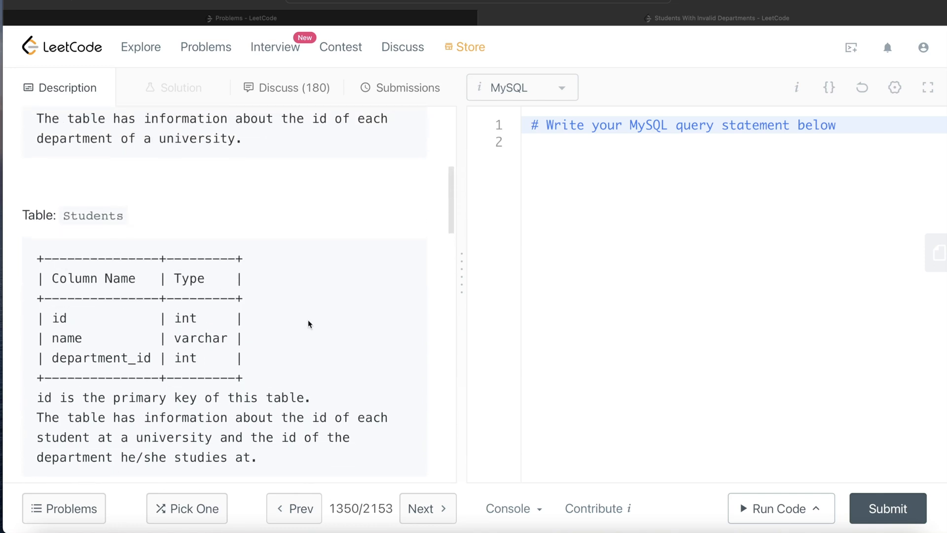
{"action": "mouse_move", "coordinate": [153, 367]}
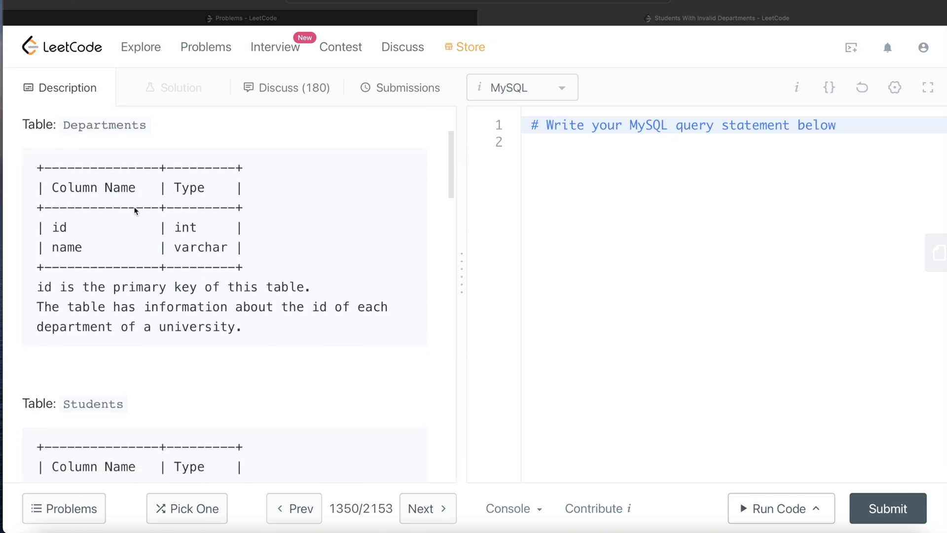
{"action": "mouse_move", "coordinate": [109, 228]}
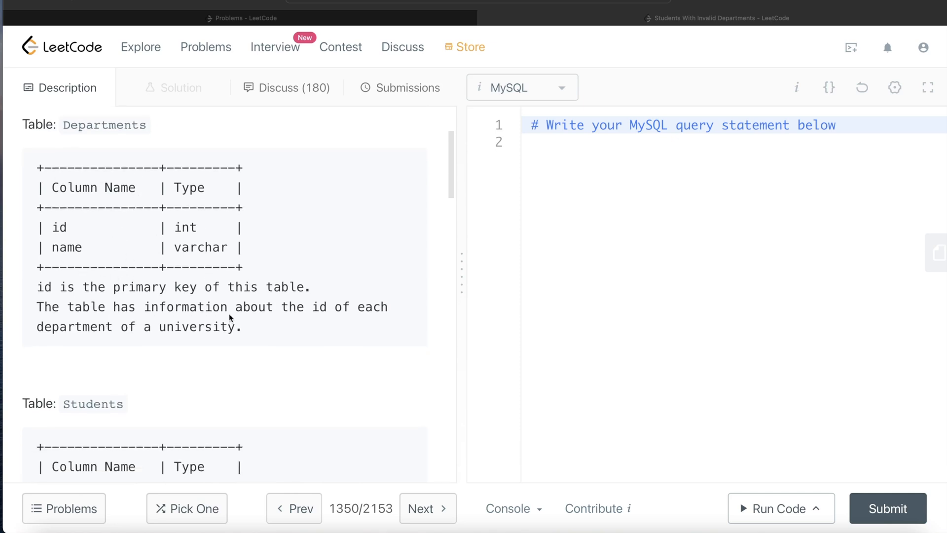
{"action": "mouse_move", "coordinate": [237, 345]}
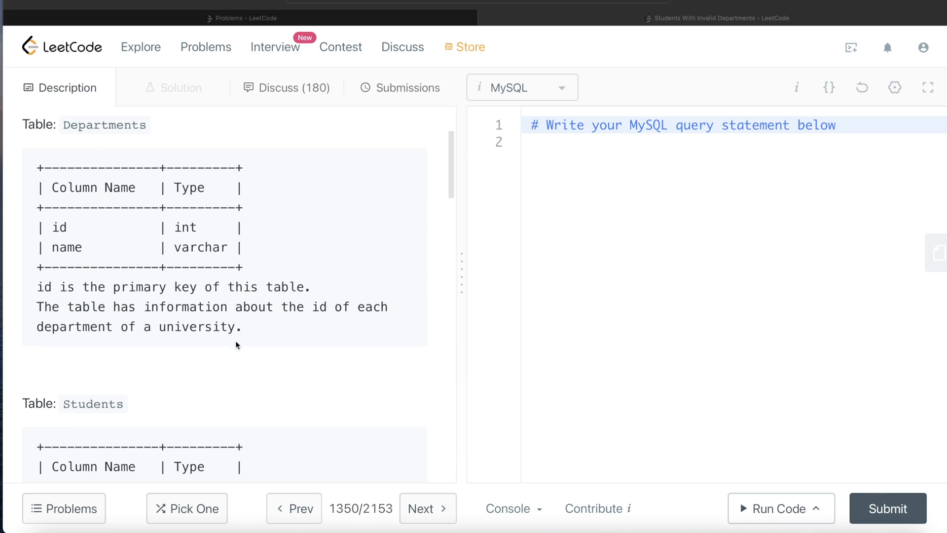
{"action": "scroll", "scroll_direction": "down", "scroll_amount": 3}
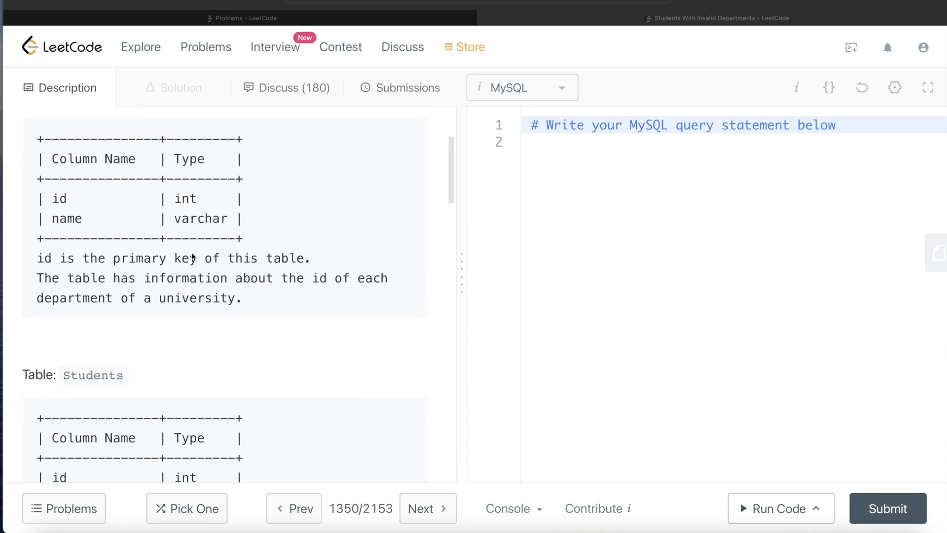
{"action": "scroll", "scroll_direction": "up", "scroll_amount": 3}
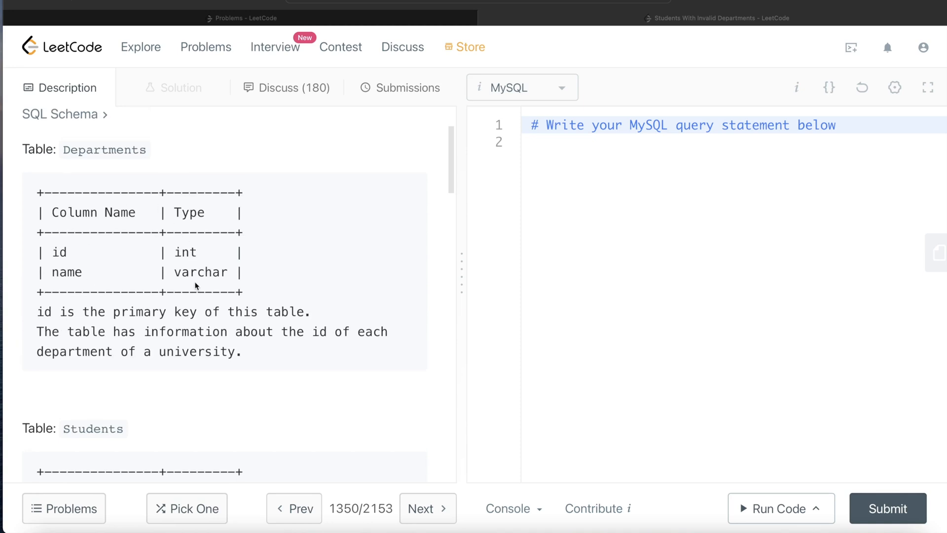
{"action": "scroll", "scroll_direction": "down", "scroll_amount": 3}
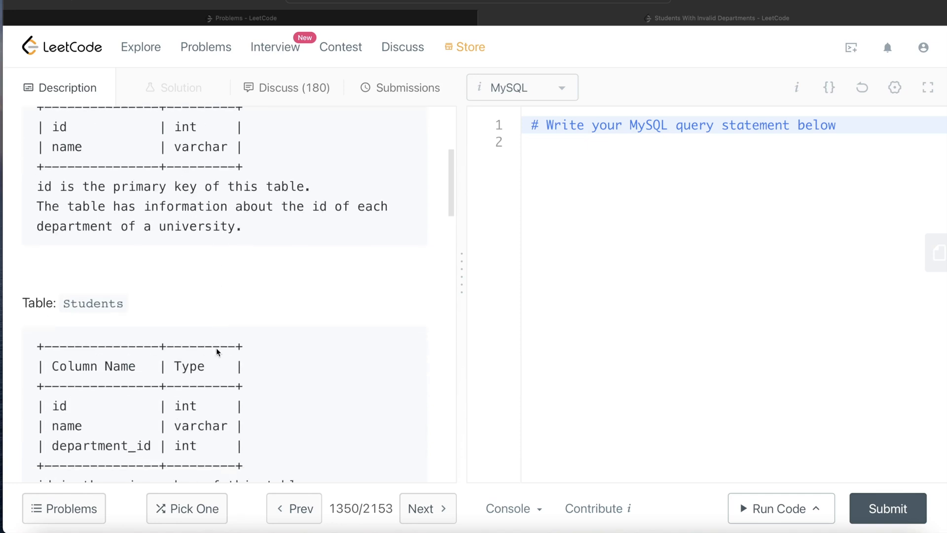
{"action": "scroll", "scroll_direction": "down", "scroll_amount": 3}
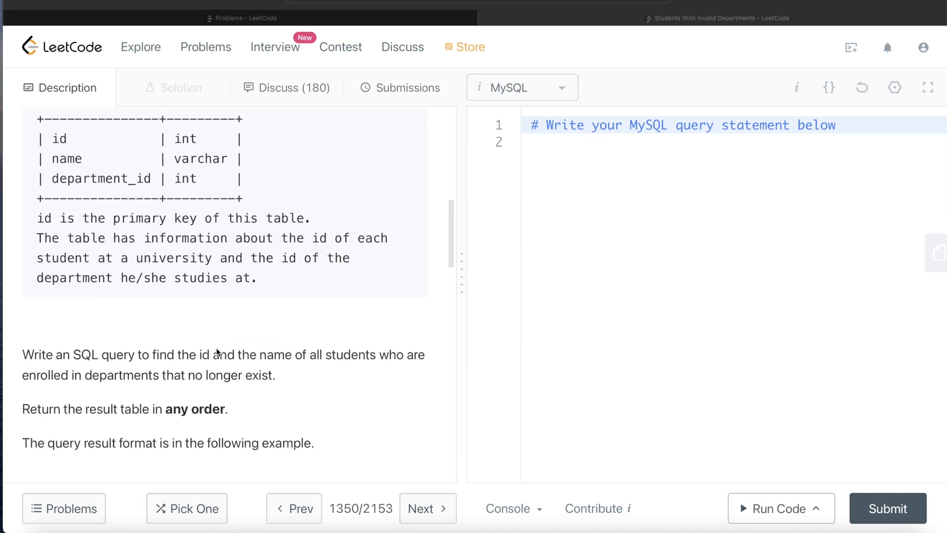
{"action": "mouse_move", "coordinate": [316, 366]}
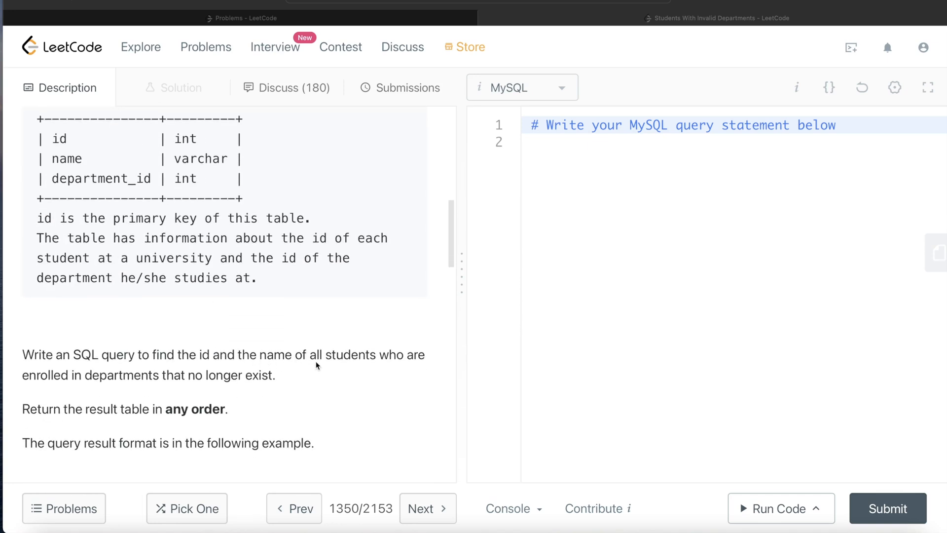
{"action": "mouse_move", "coordinate": [153, 392]}
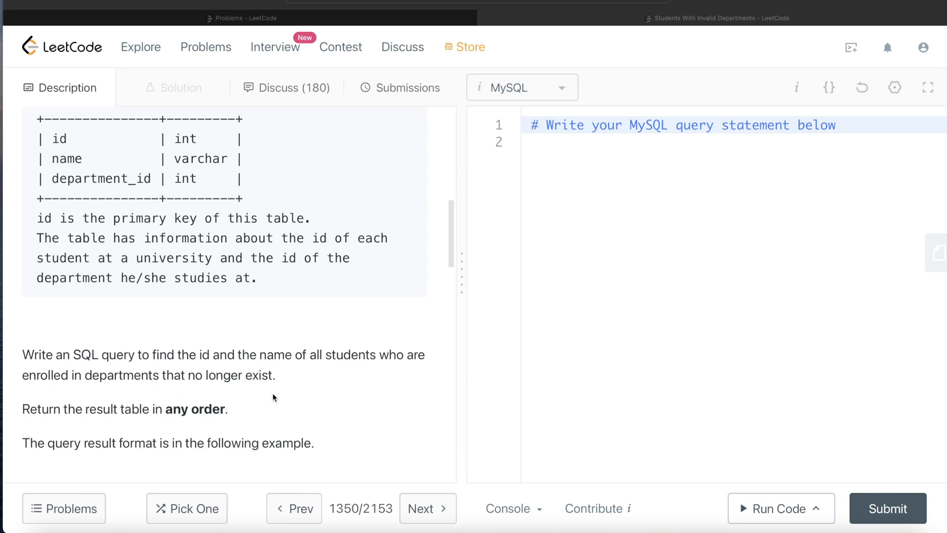
{"action": "scroll", "scroll_direction": "down", "scroll_amount": 3}
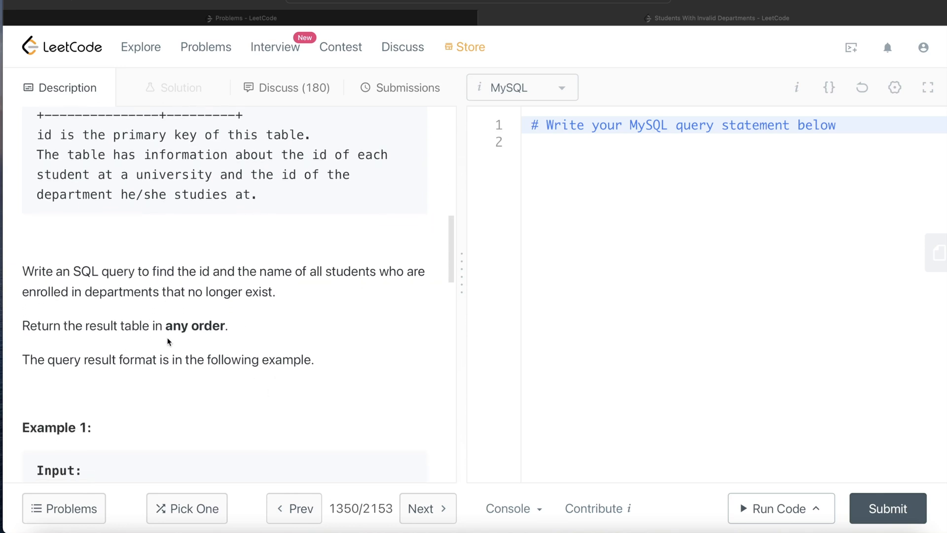
{"action": "scroll", "scroll_direction": "down", "scroll_amount": 3}
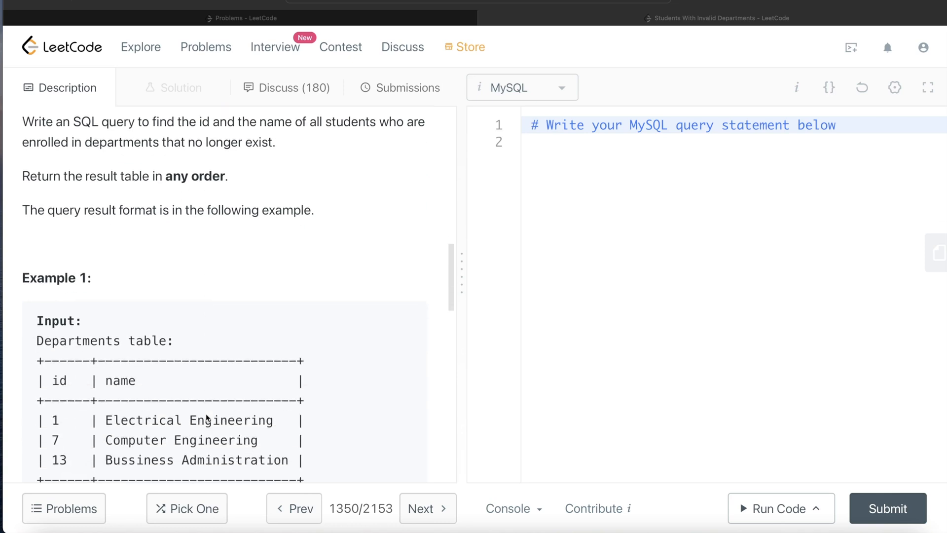
{"action": "scroll", "scroll_direction": "down", "scroll_amount": 3}
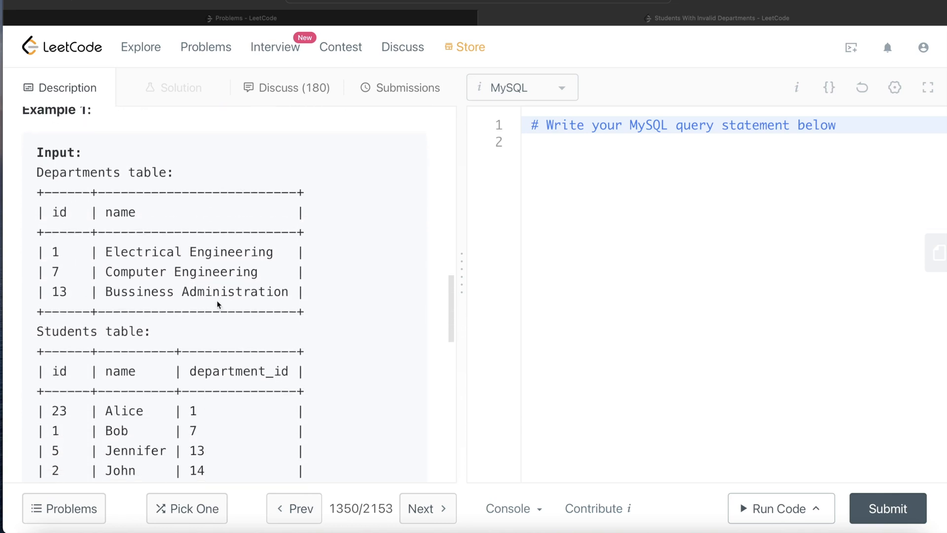
{"action": "mouse_move", "coordinate": [89, 252]}
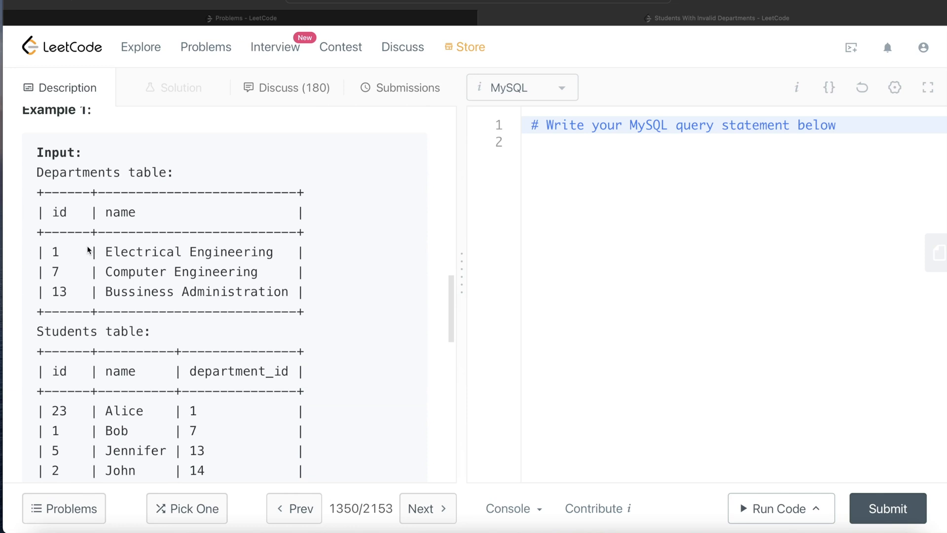
{"action": "mouse_move", "coordinate": [181, 252]}
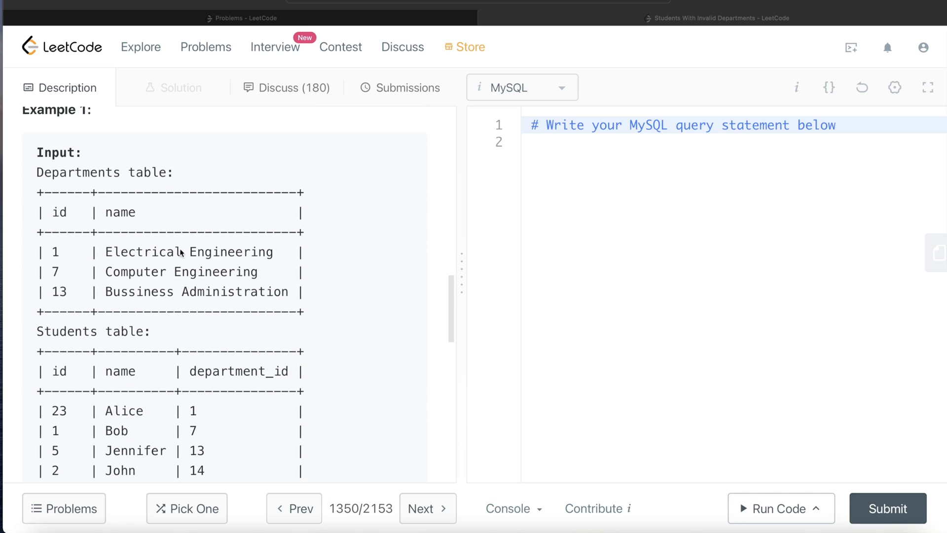
{"action": "mouse_move", "coordinate": [131, 306]}
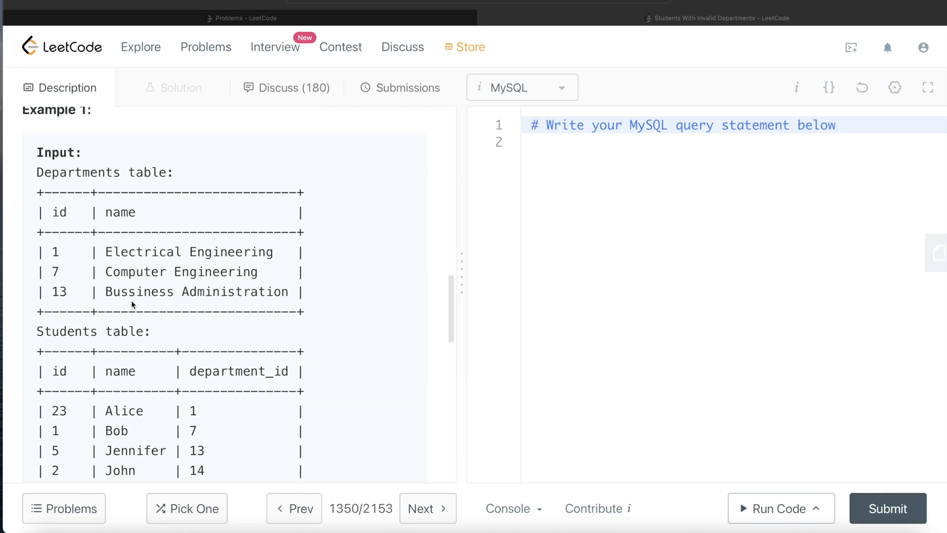
{"action": "mouse_move", "coordinate": [67, 248]}
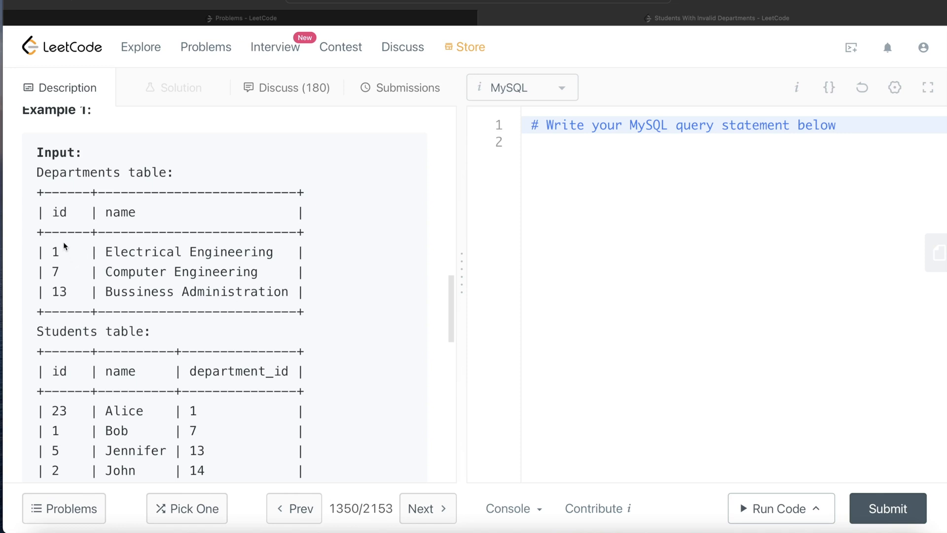
{"action": "scroll", "scroll_direction": "down", "scroll_amount": 3}
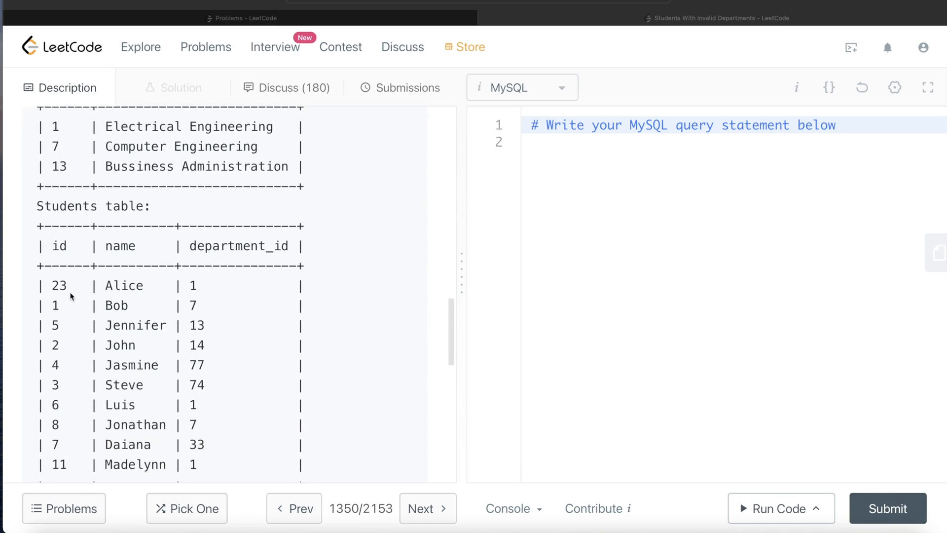
{"action": "scroll", "scroll_direction": "down", "scroll_amount": 3}
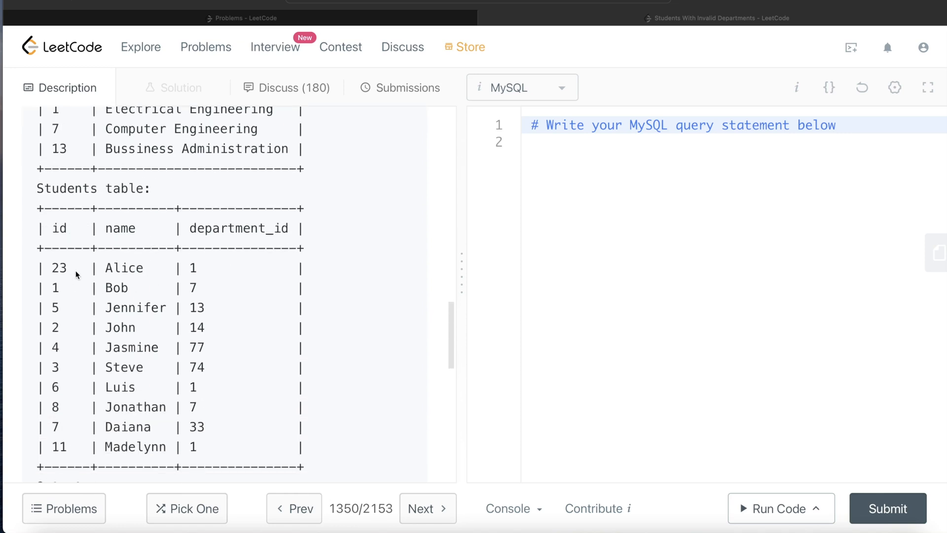
{"action": "mouse_move", "coordinate": [203, 272]}
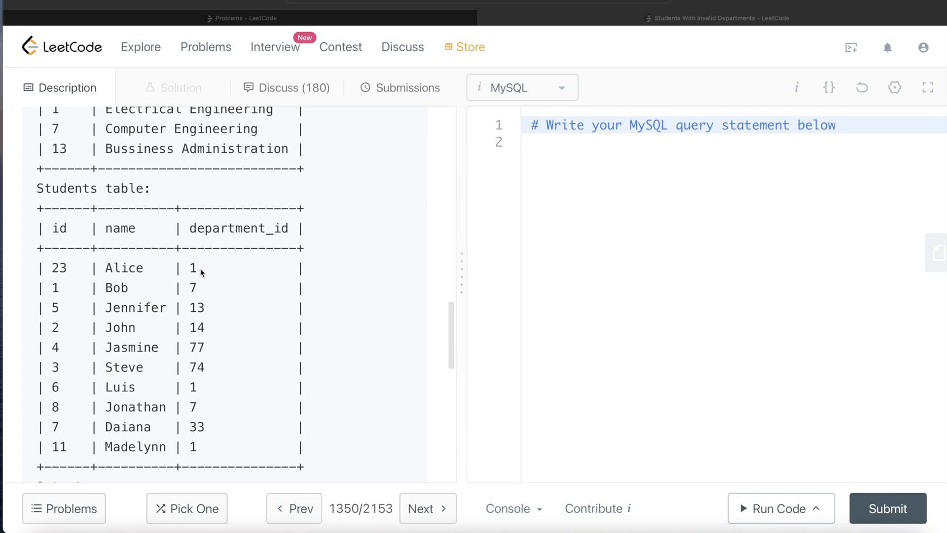
{"action": "mouse_move", "coordinate": [187, 291]}
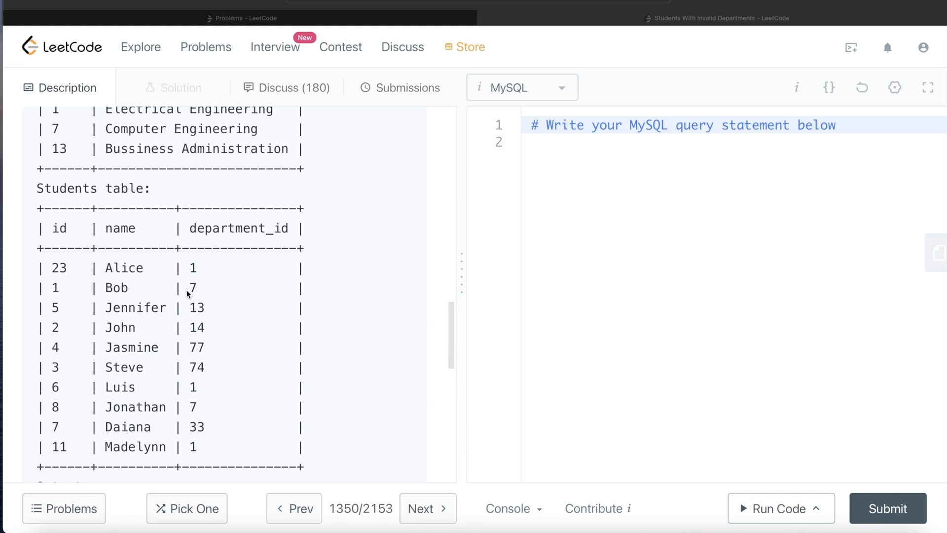
{"action": "mouse_move", "coordinate": [146, 326]}
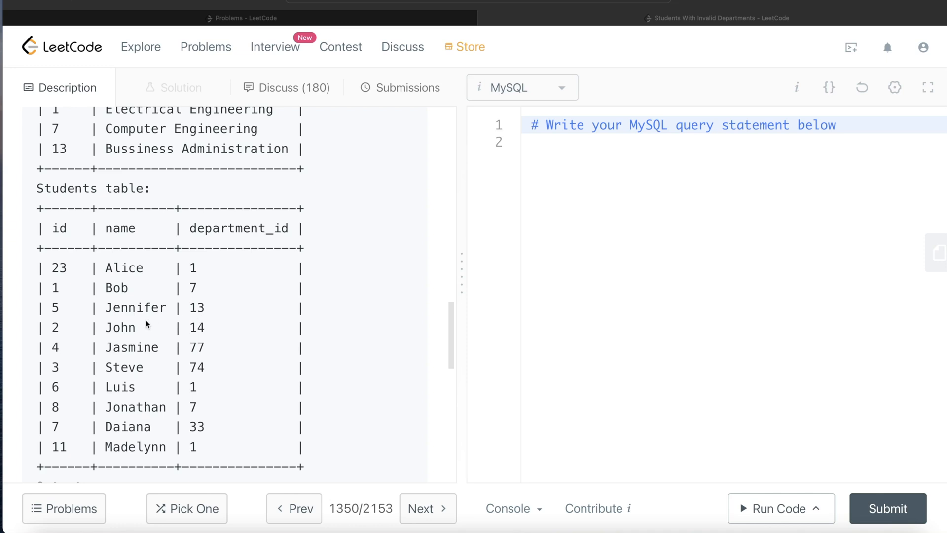
{"action": "mouse_move", "coordinate": [234, 438]}
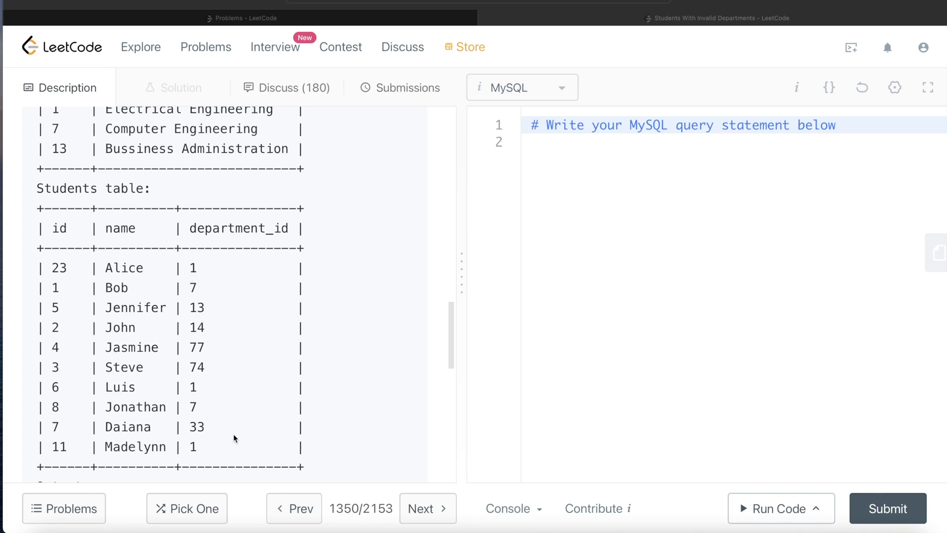
{"action": "mouse_move", "coordinate": [228, 377]}
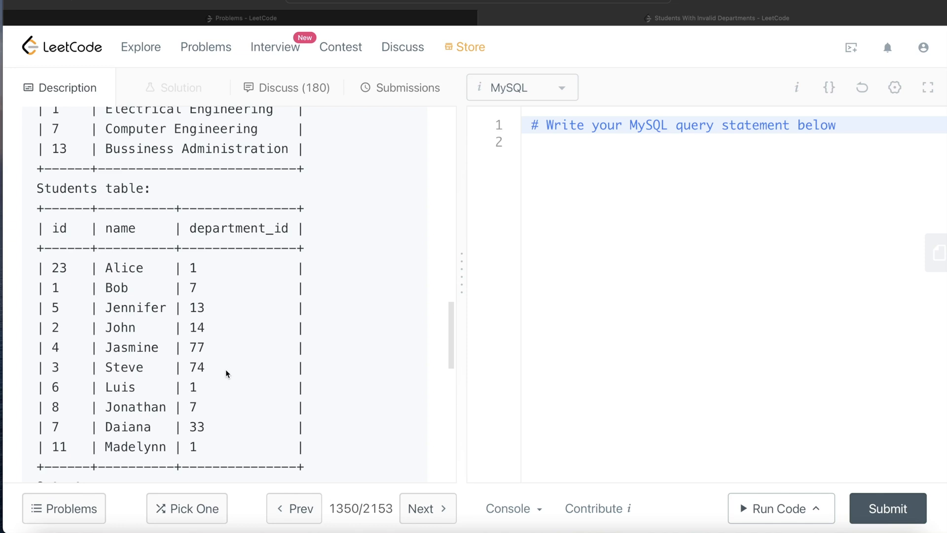
{"action": "mouse_move", "coordinate": [151, 333]}
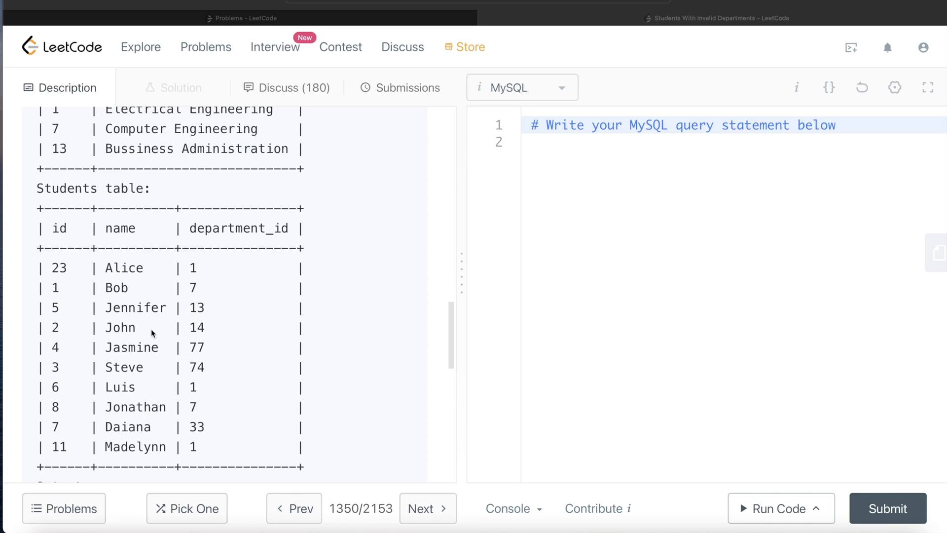
{"action": "mouse_move", "coordinate": [137, 367]}
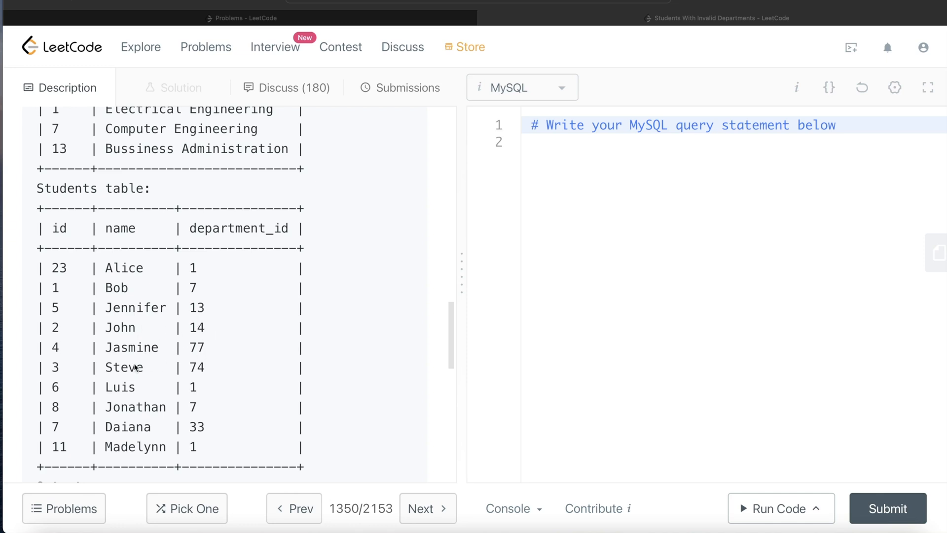
{"action": "mouse_move", "coordinate": [123, 440]}
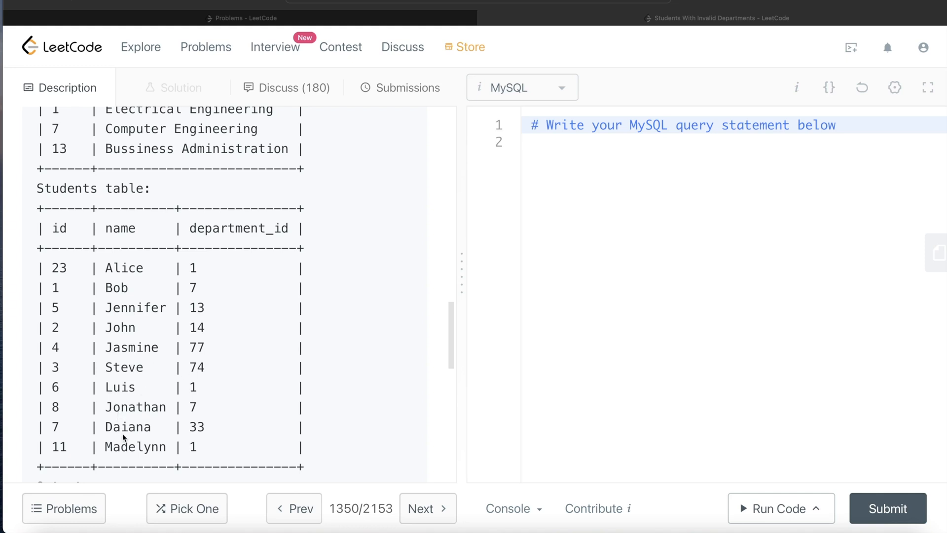
{"action": "scroll", "scroll_direction": "down", "scroll_amount": 3}
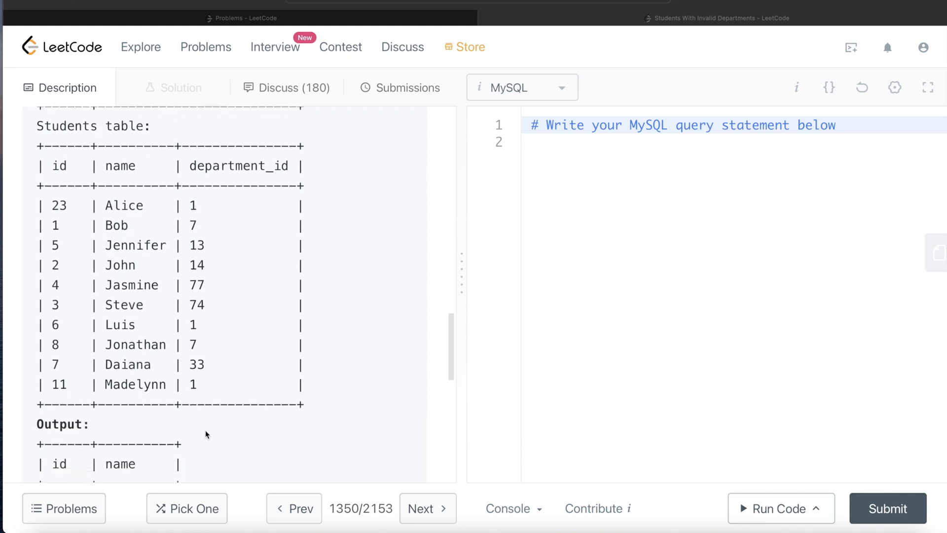
{"action": "scroll", "scroll_direction": "down", "scroll_amount": 3}
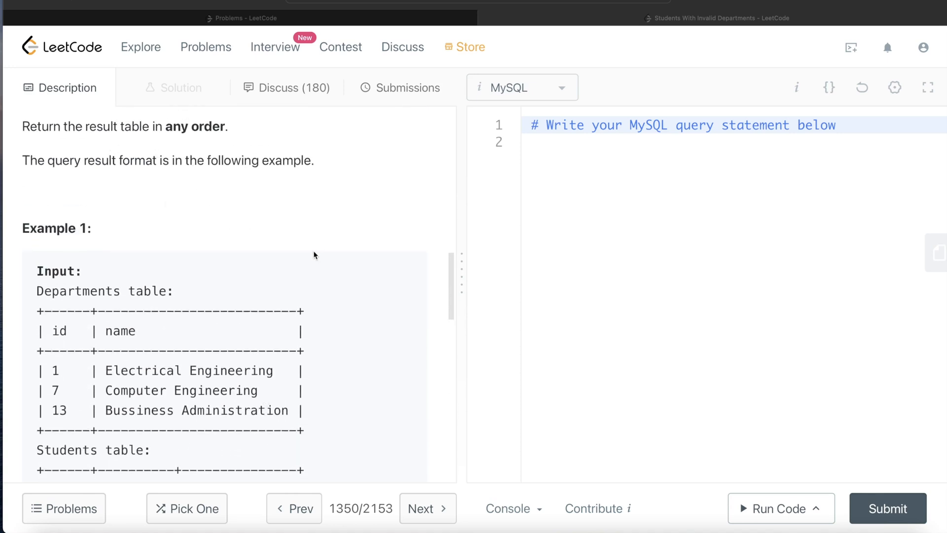
{"action": "scroll", "scroll_direction": "down", "scroll_amount": 3}
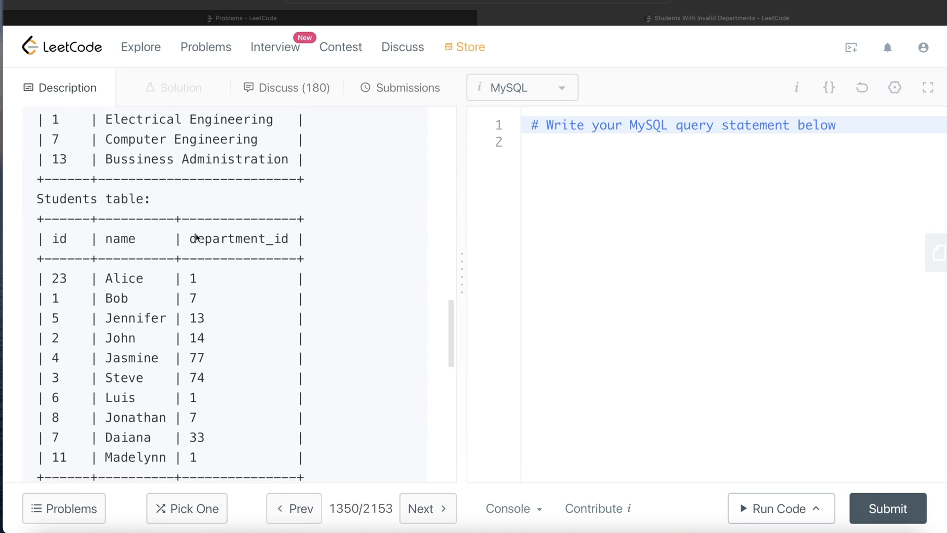
{"action": "mouse_move", "coordinate": [320, 256]}
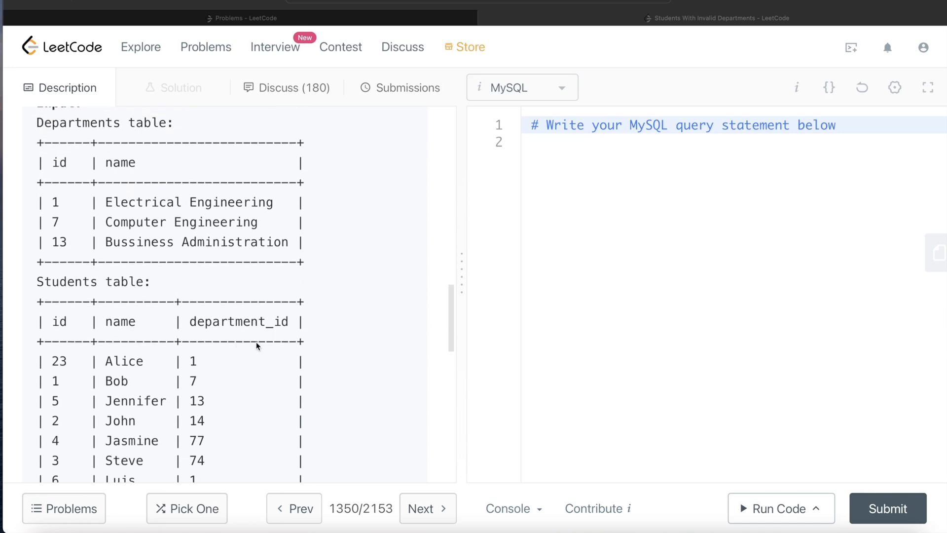
{"action": "mouse_move", "coordinate": [107, 315]}
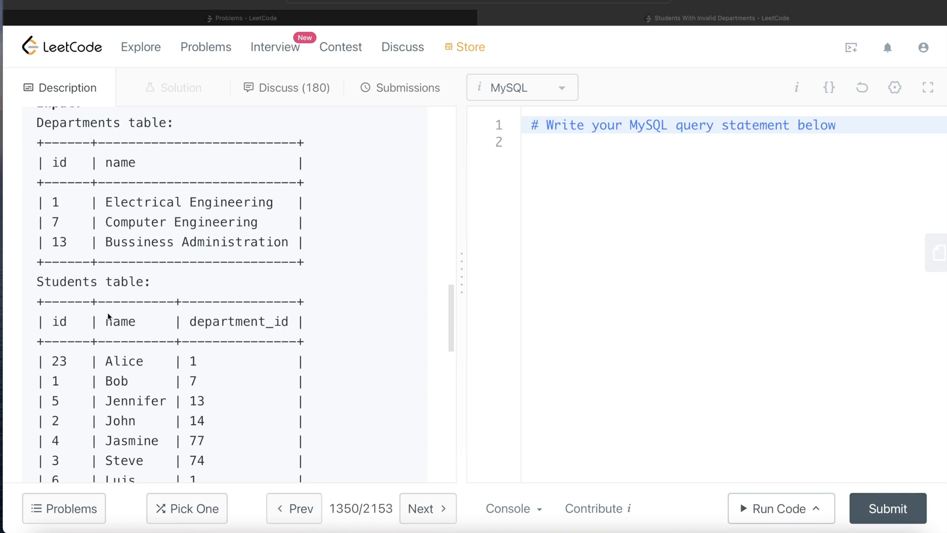
{"action": "mouse_move", "coordinate": [579, 229]}
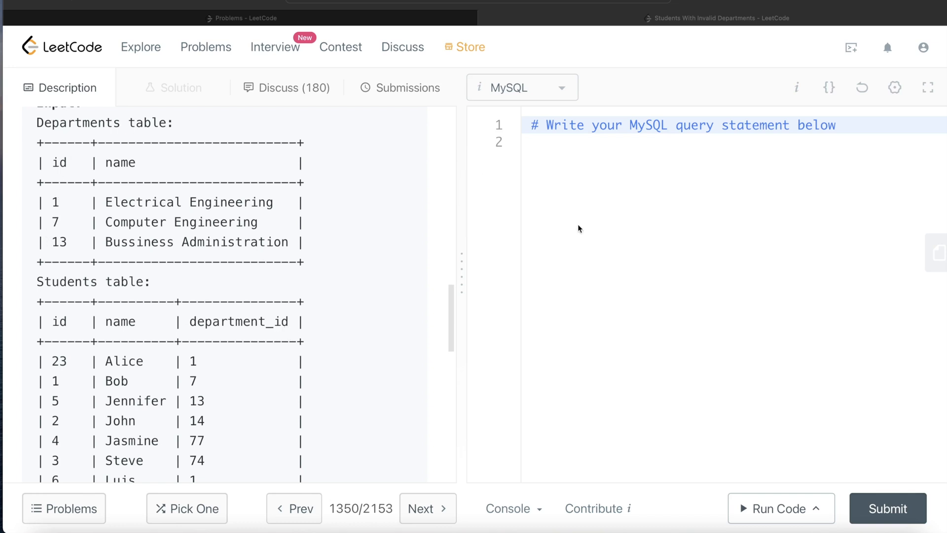
Write FROM Students s LEFT JOIN Departments D below the starter comment.
{"action": "left_click", "coordinate": [561, 142]}
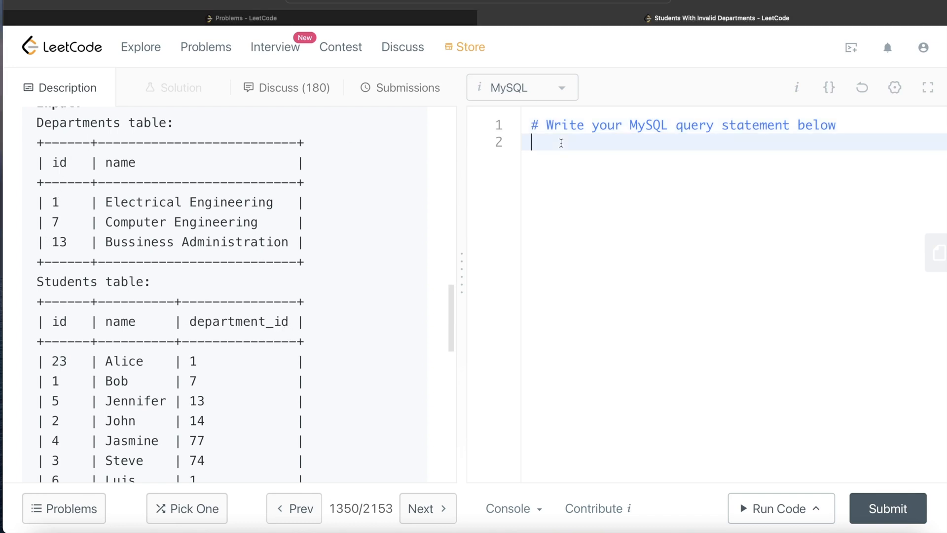
{"action": "key", "text": "Enter"}
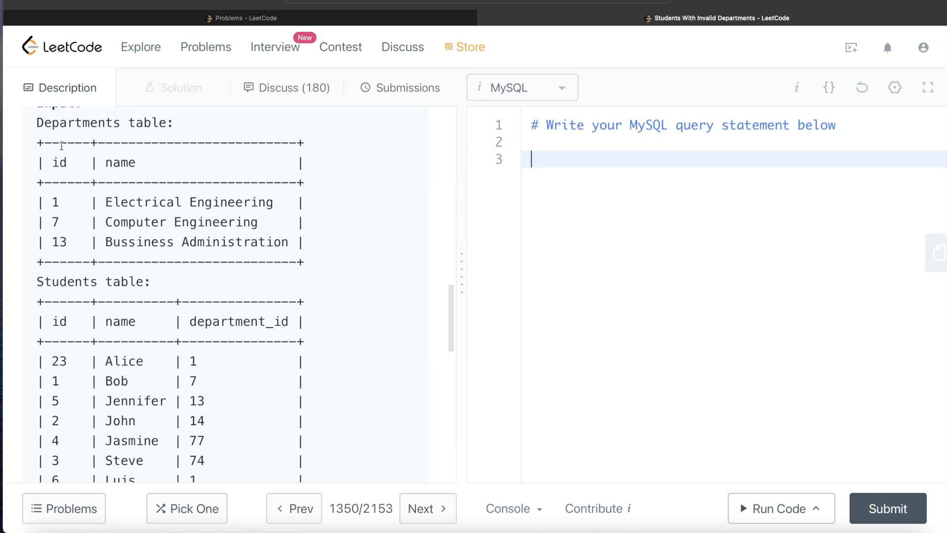
{"action": "type", "text": "F"}
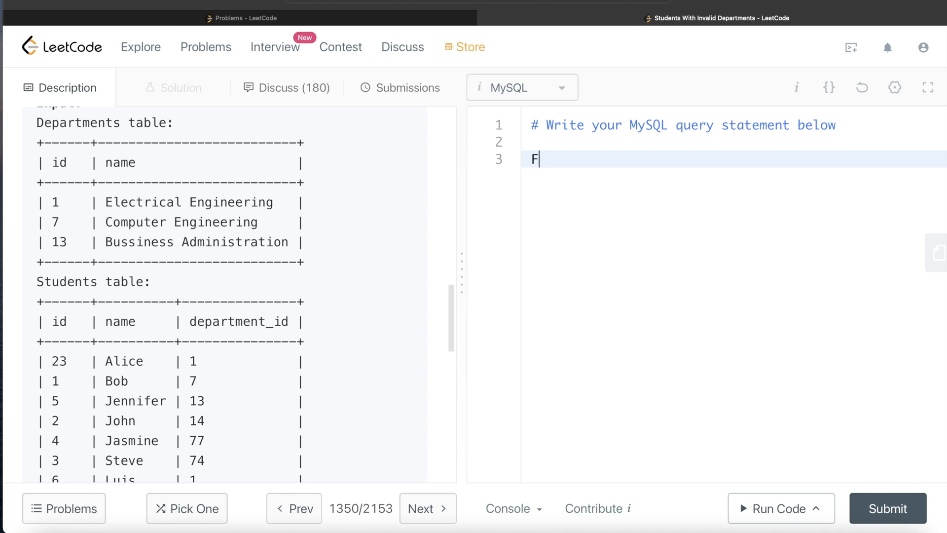
{"action": "type", "text": "ROM Stu"}
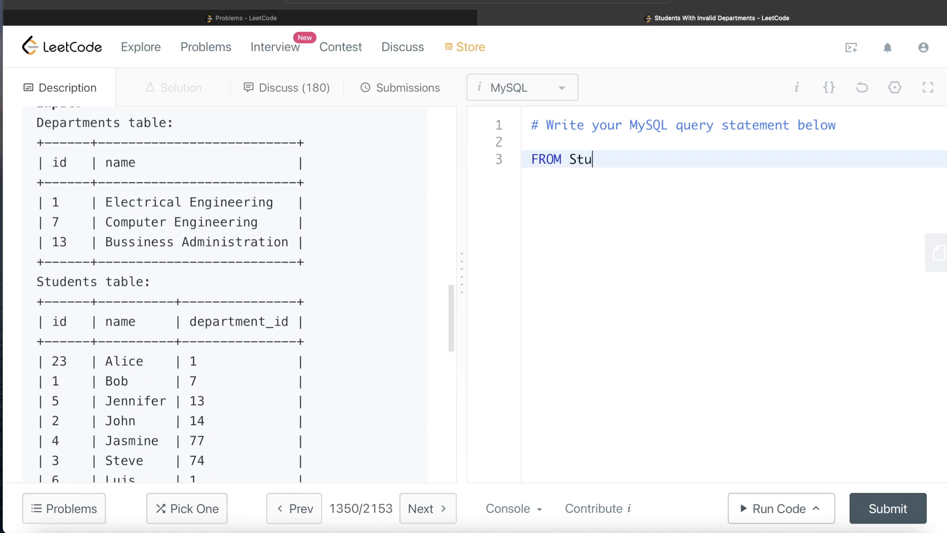
{"action": "type", "text": "dents s"}
{"action": "type", "text": "LEFT"}
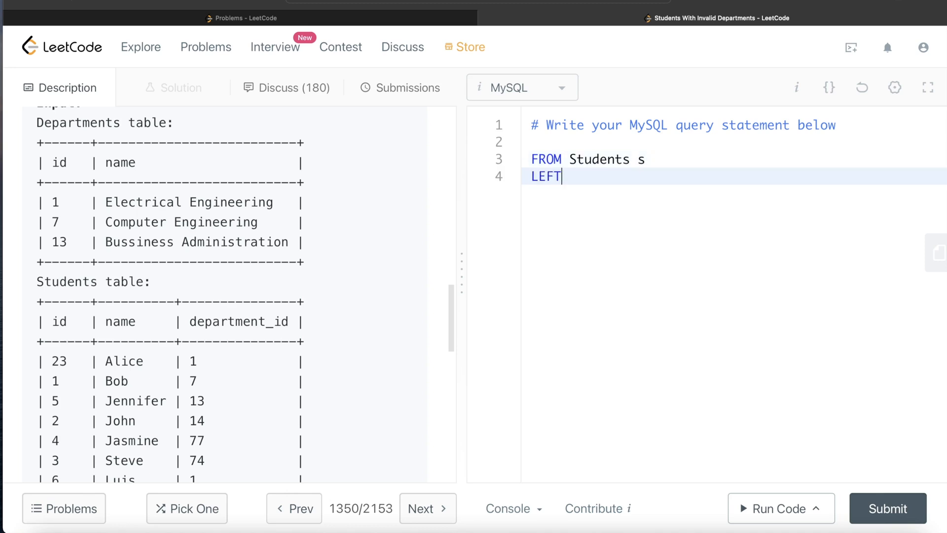
{"action": "type", "text": "JOIN"}
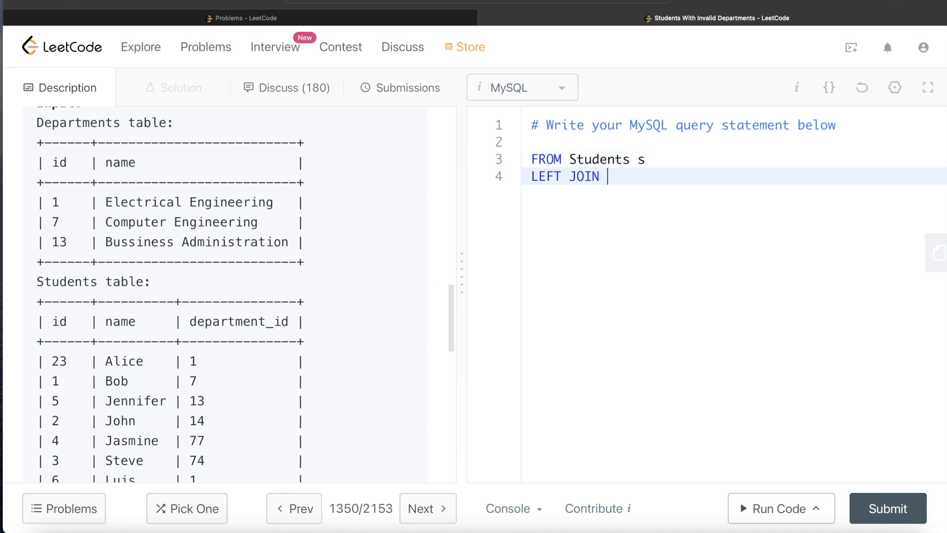
{"action": "type", "text": "Departme"}
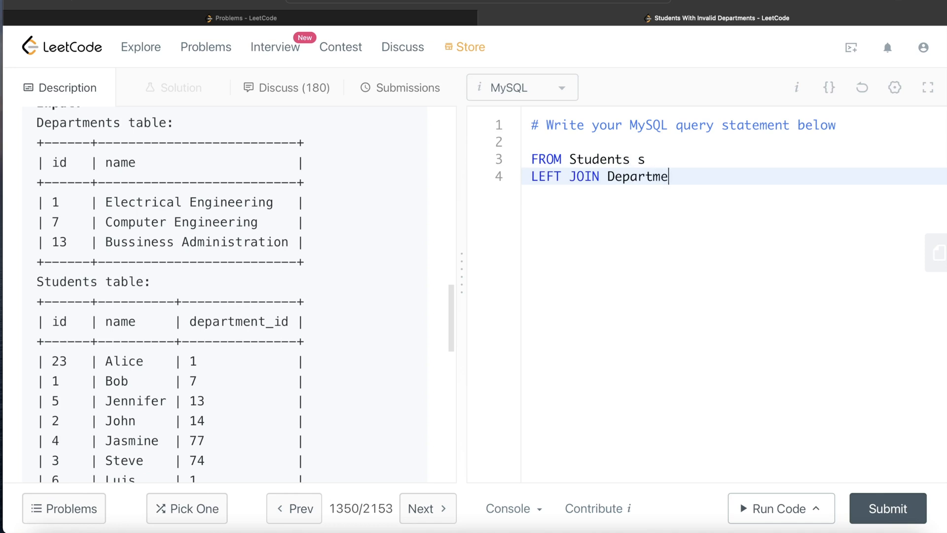
{"action": "type", "text": "nts D"}
{"action": "type", "text": "ON"}
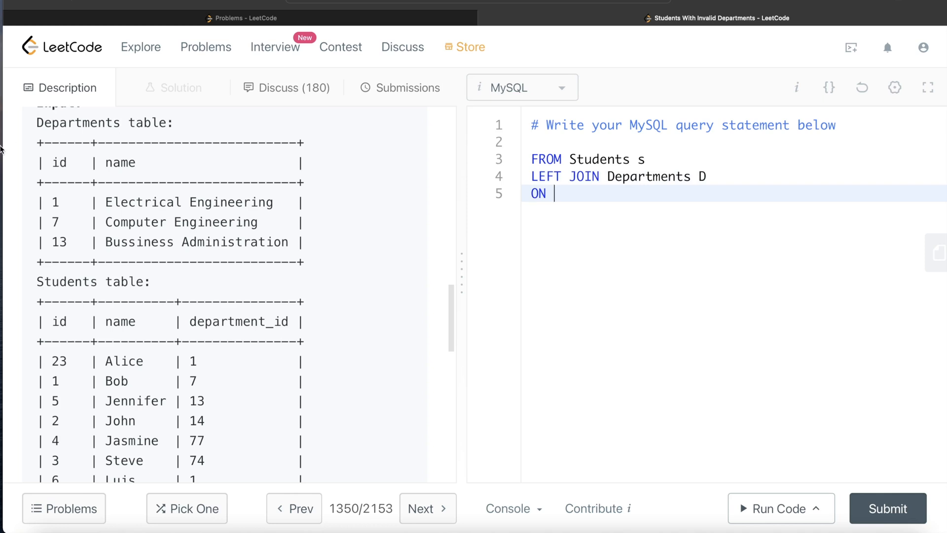
Add the join condition ON s.department_id = D.id.
{"action": "type", "text": "s.depa"}
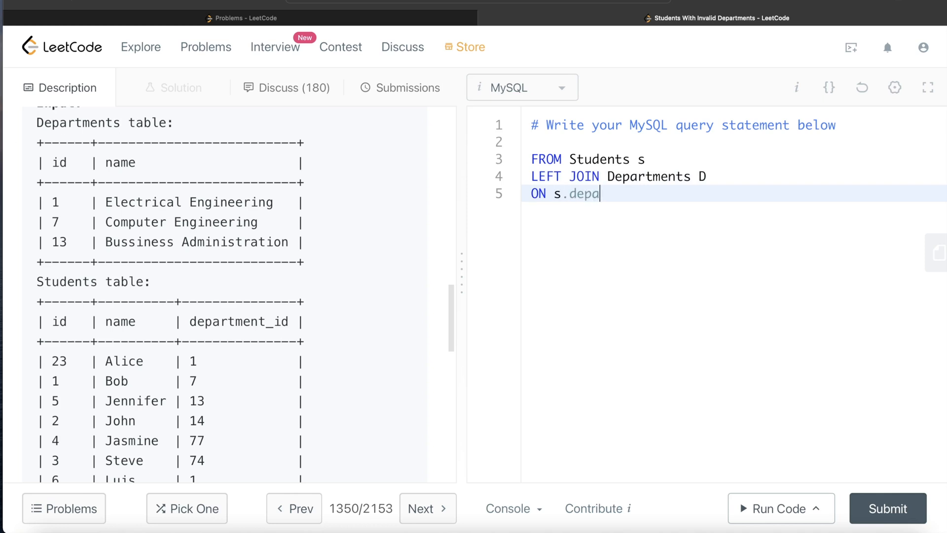
{"action": "type", "text": "rtment_id"}
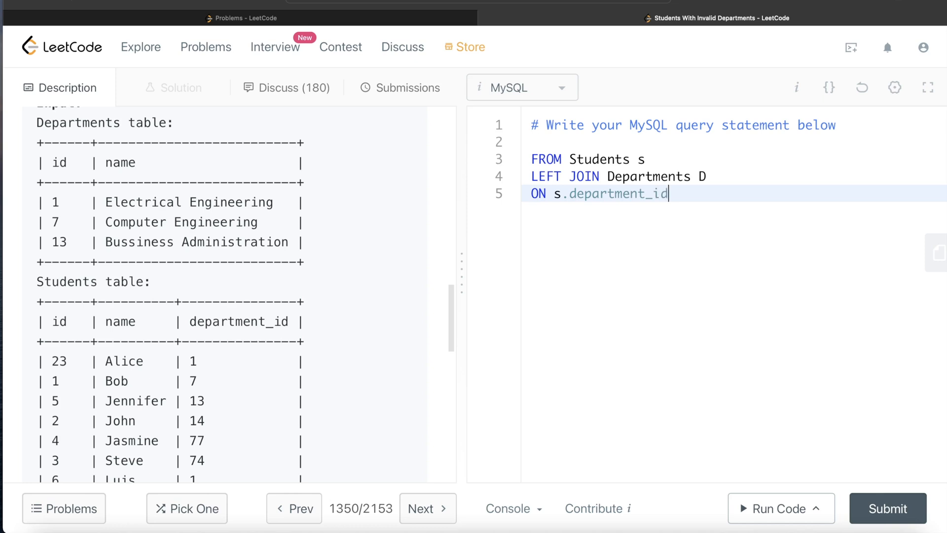
{"action": "type", "text": "="}
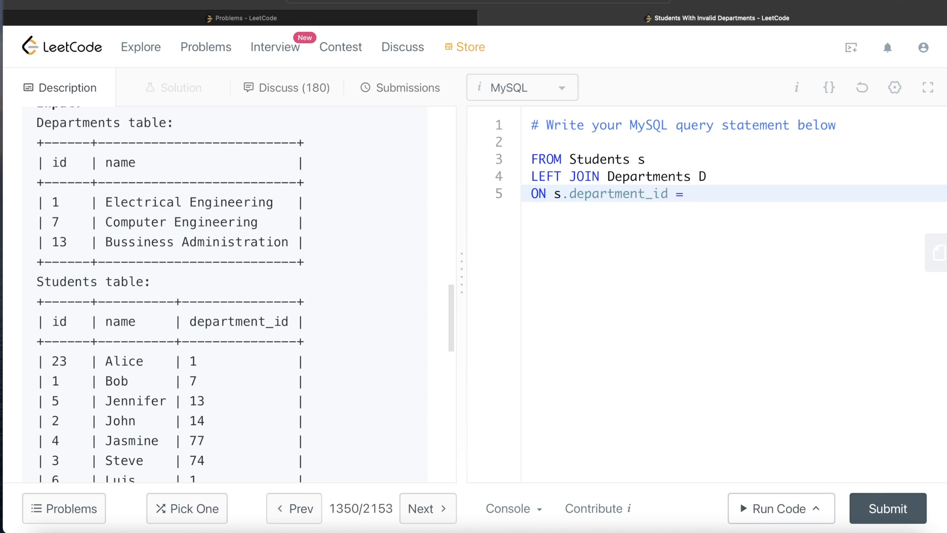
{"action": "type", "text": "D."}
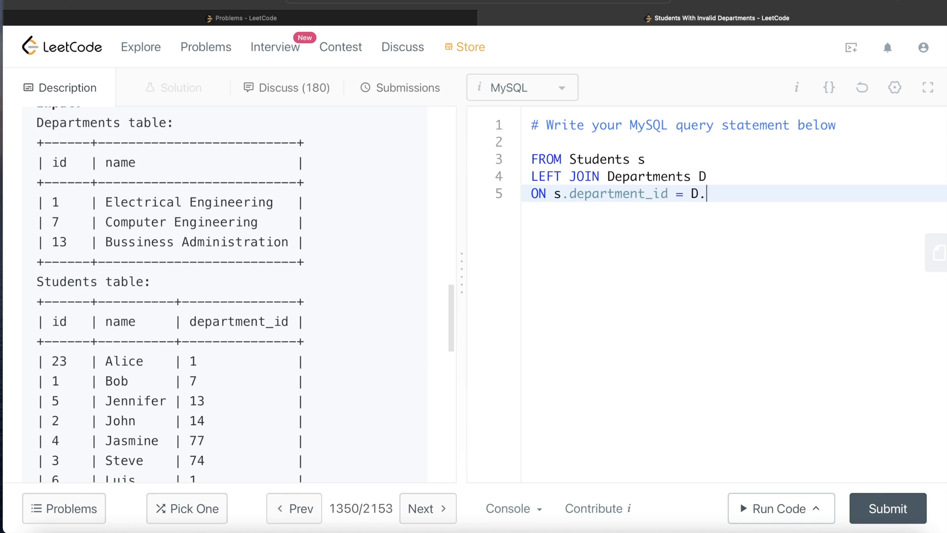
{"action": "type", "text": "id"}
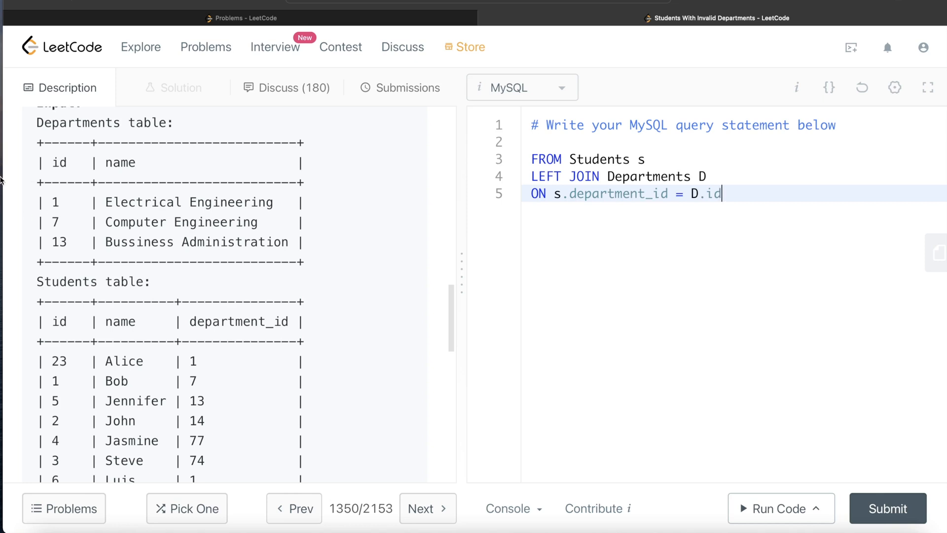
Scroll the description to recheck the task statement and example tables.
{"action": "scroll", "scroll_direction": "down", "scroll_amount": 3}
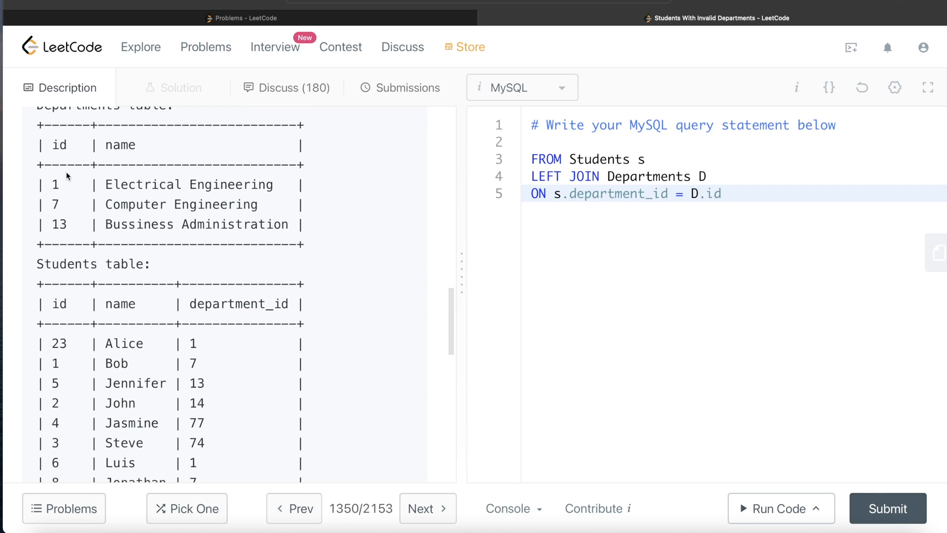
{"action": "mouse_move", "coordinate": [213, 185]}
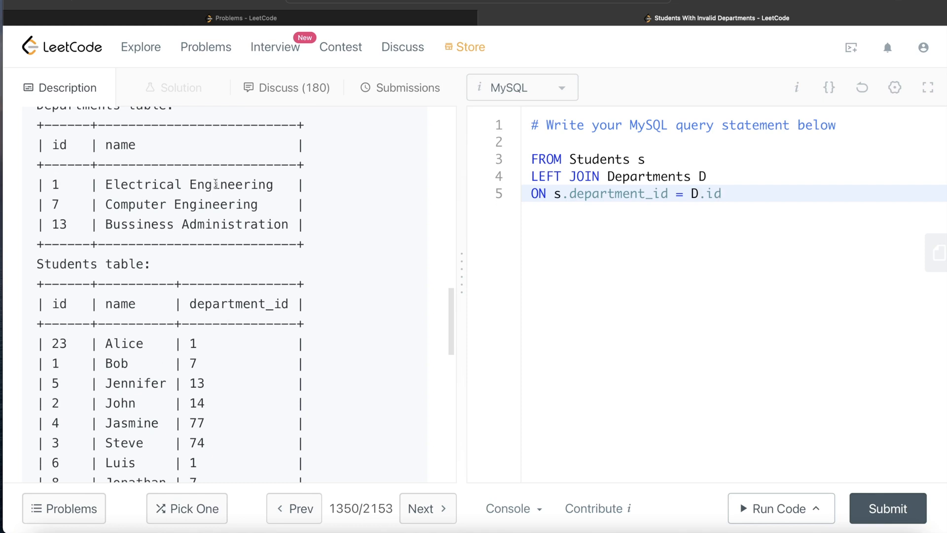
{"action": "mouse_move", "coordinate": [413, 338]}
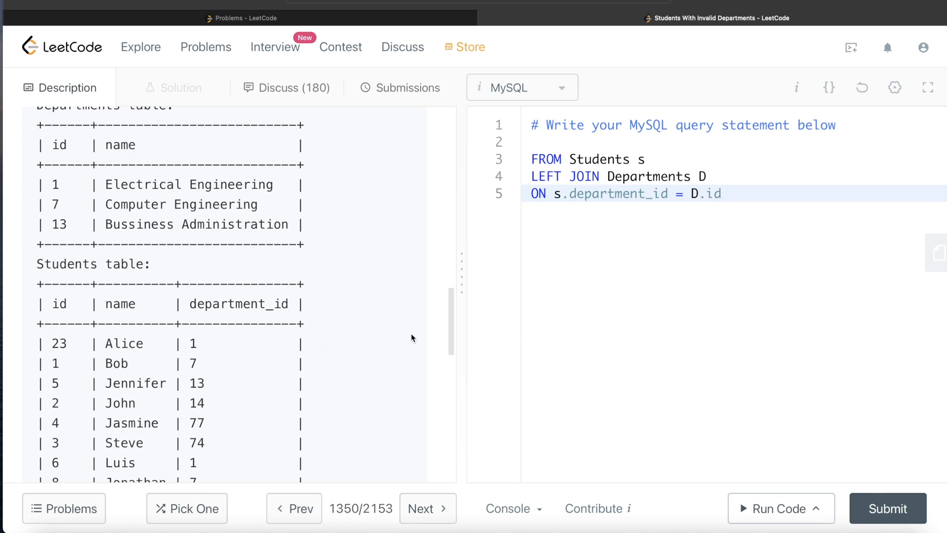
{"action": "mouse_move", "coordinate": [396, 369]}
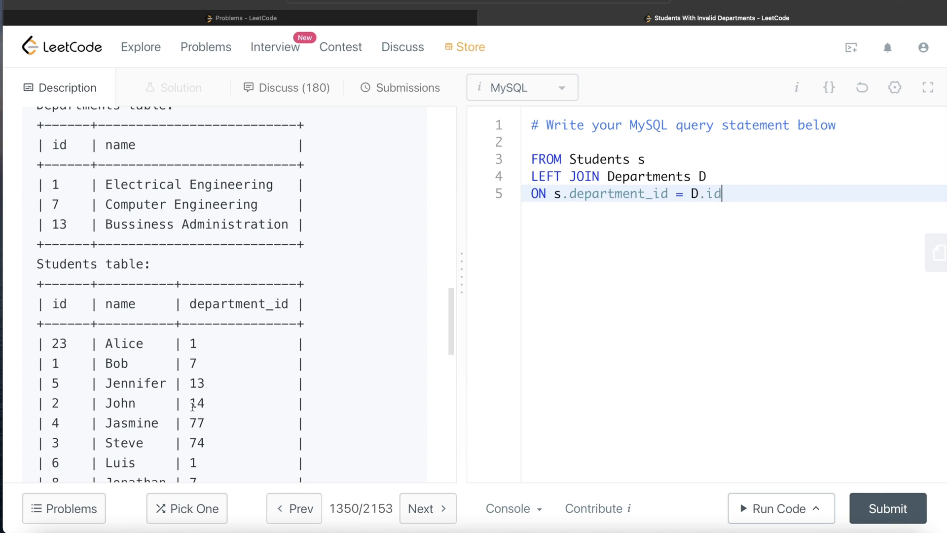
{"action": "mouse_move", "coordinate": [170, 402]}
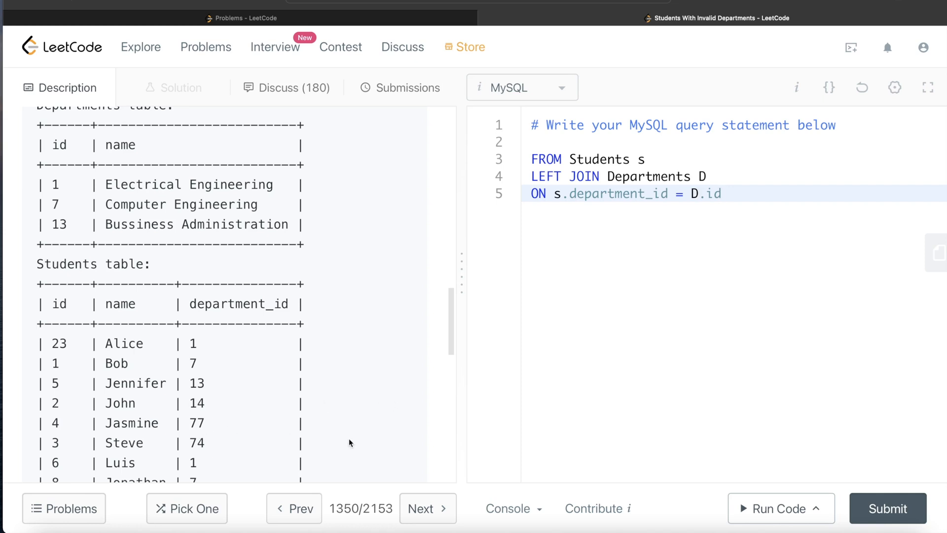
{"action": "mouse_move", "coordinate": [436, 436]}
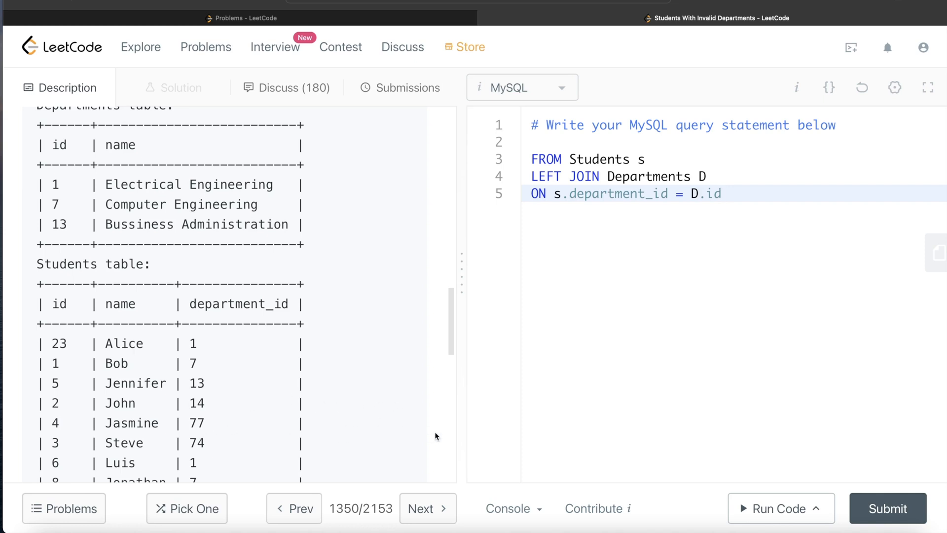
{"action": "mouse_move", "coordinate": [715, 304]}
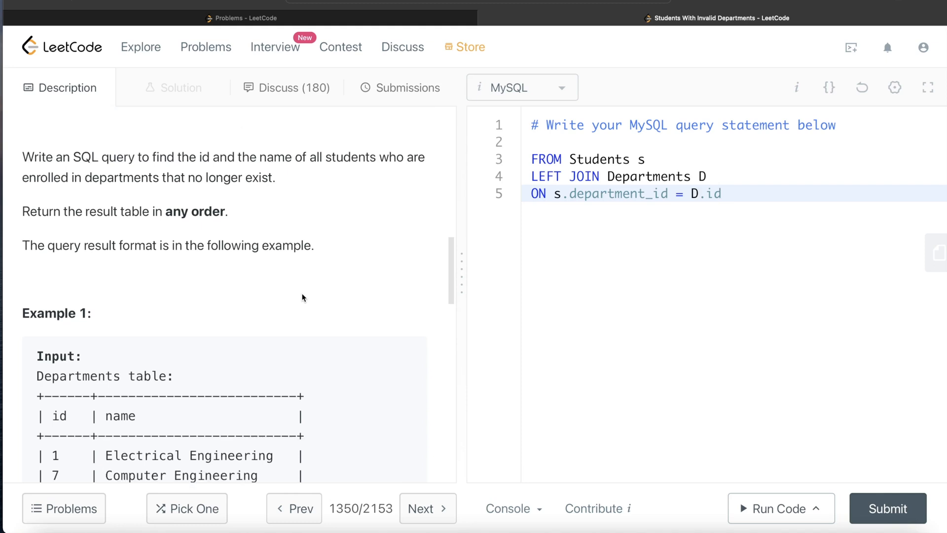
{"action": "scroll", "scroll_direction": "down", "scroll_amount": 3}
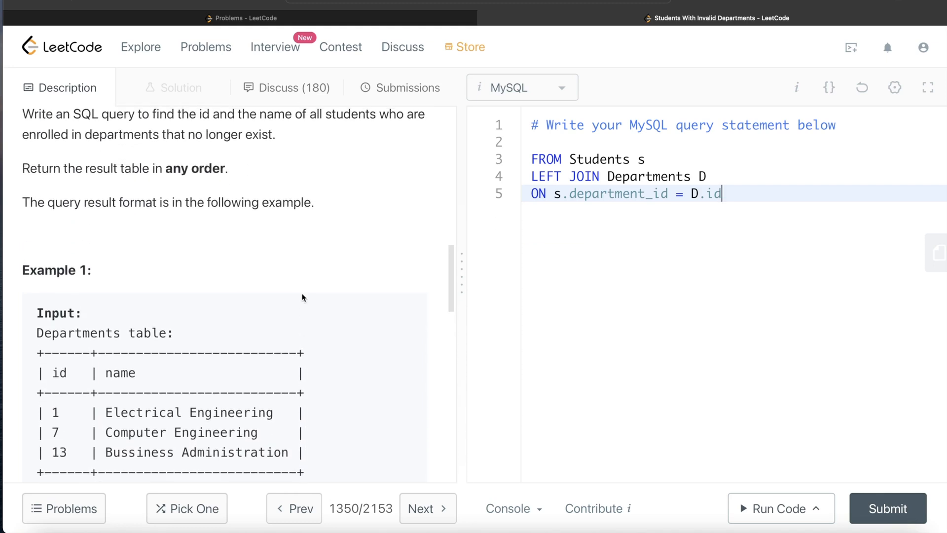
{"action": "scroll", "scroll_direction": "down", "scroll_amount": 3}
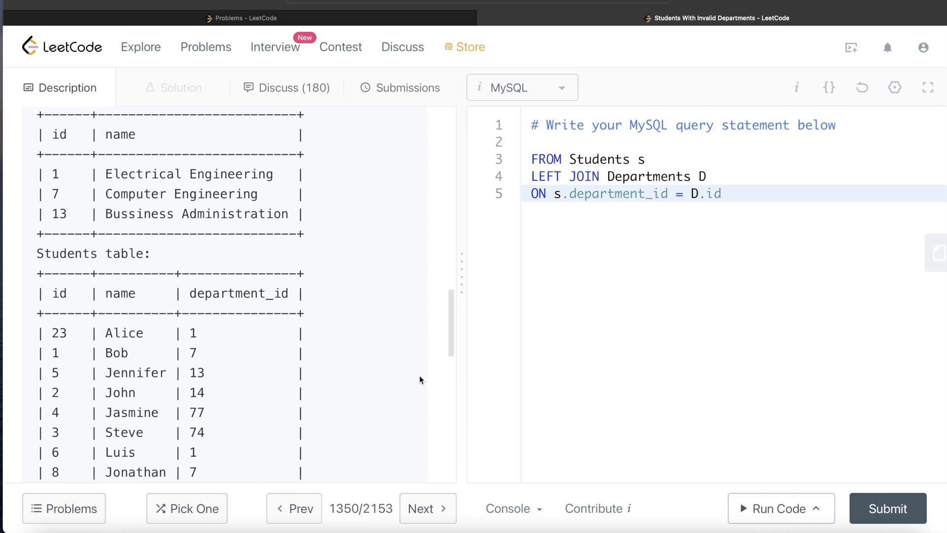
{"action": "mouse_move", "coordinate": [413, 381]}
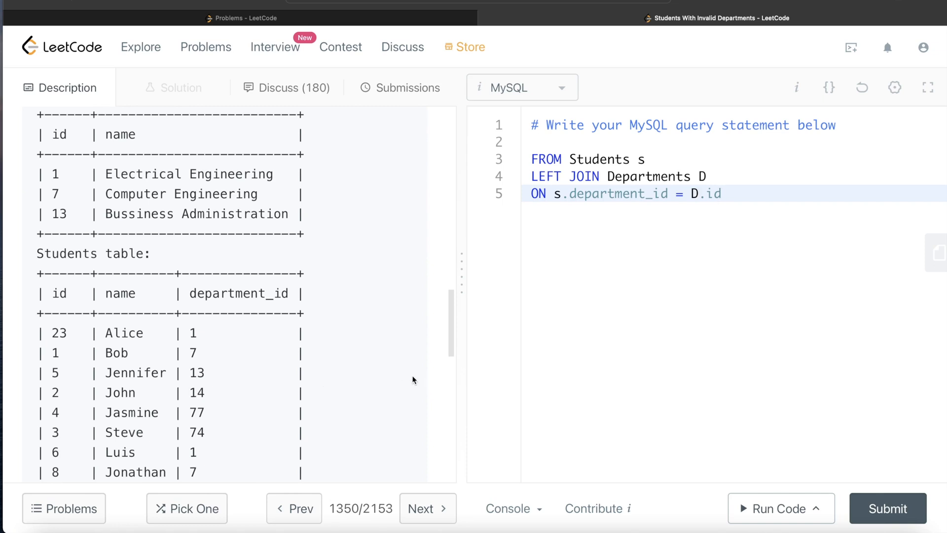
{"action": "mouse_move", "coordinate": [397, 387]}
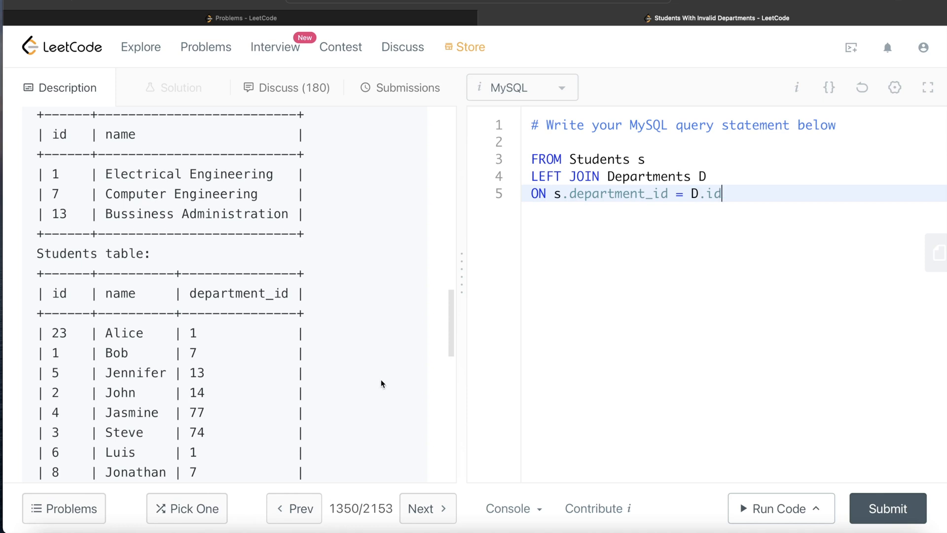
Add the filter WHERE D.name IS NULL on a new line after the join condition.
{"action": "key", "text": "Enter"}
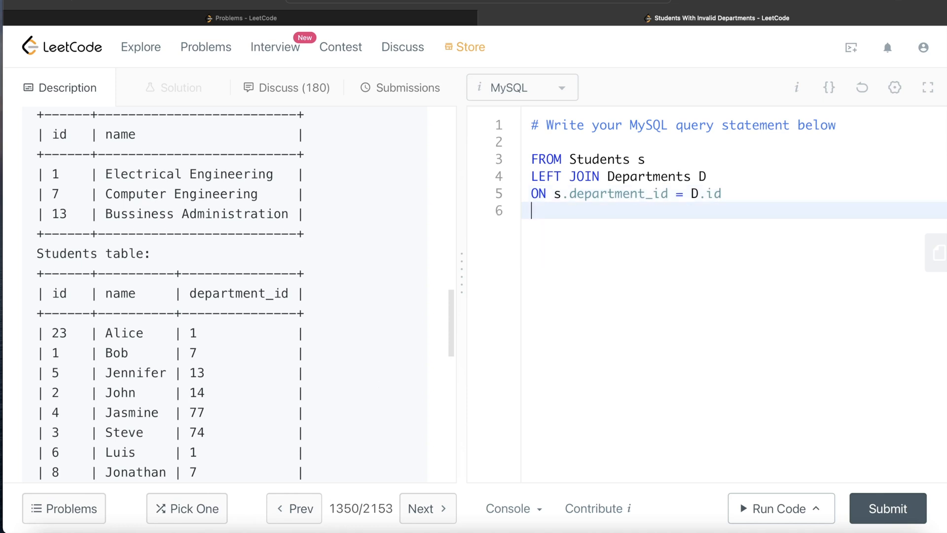
{"action": "type", "text": "WHERE"}
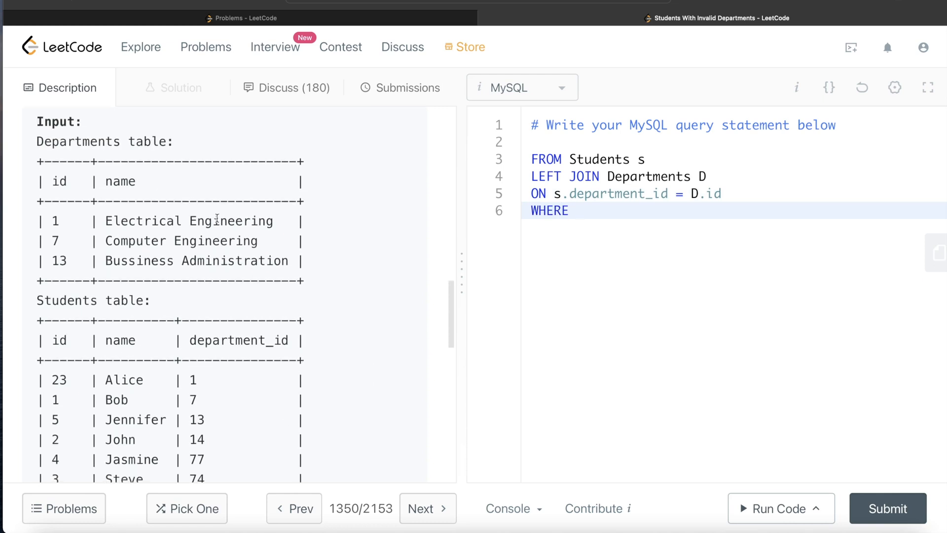
{"action": "type", "text": "D.name"}
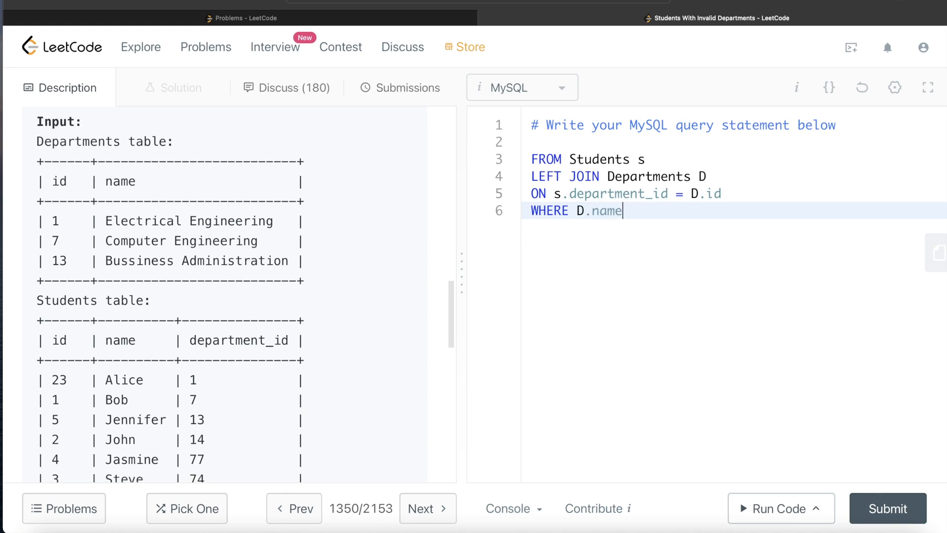
{"action": "type", "text": "IS NULL"}
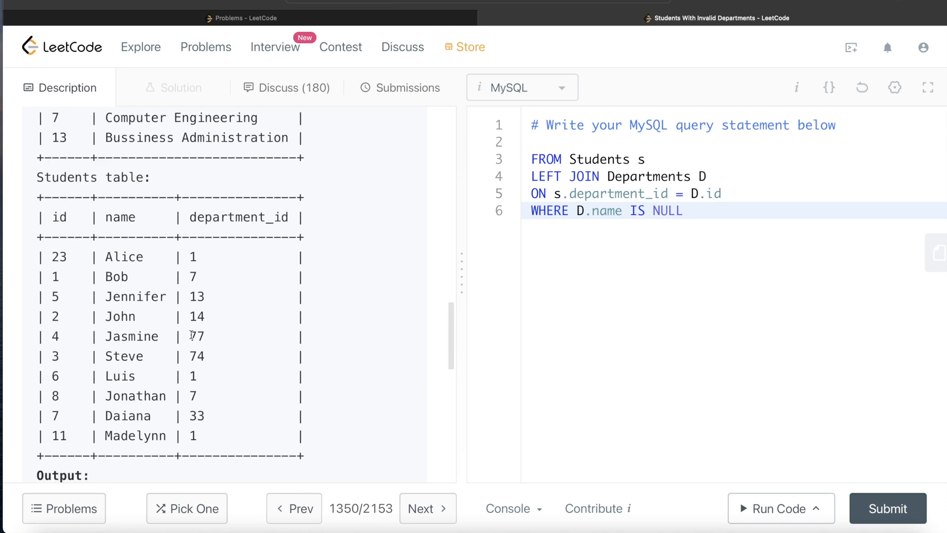
{"action": "scroll", "scroll_direction": "down", "scroll_amount": 3}
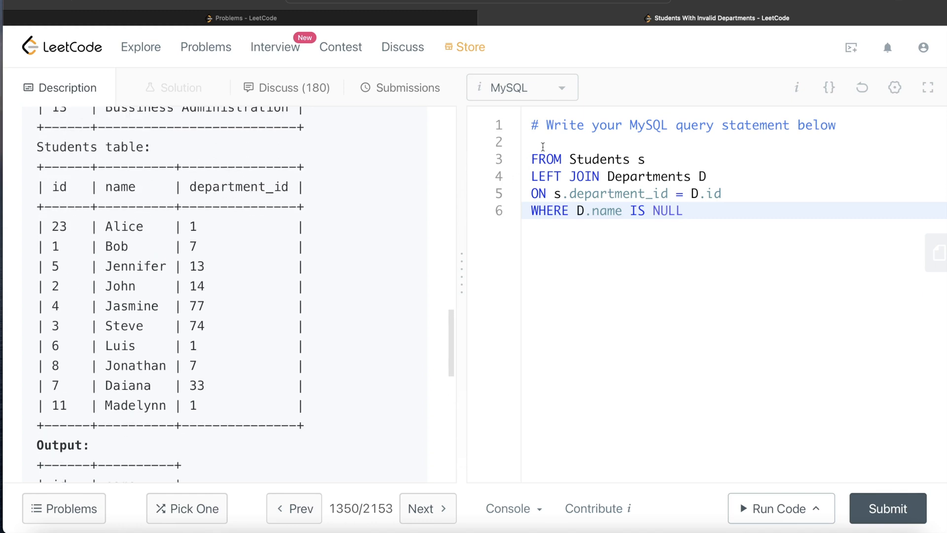
Head the query with SELECT s.id, s.name above the FROM clause.
{"action": "type", "text": "SEL"}
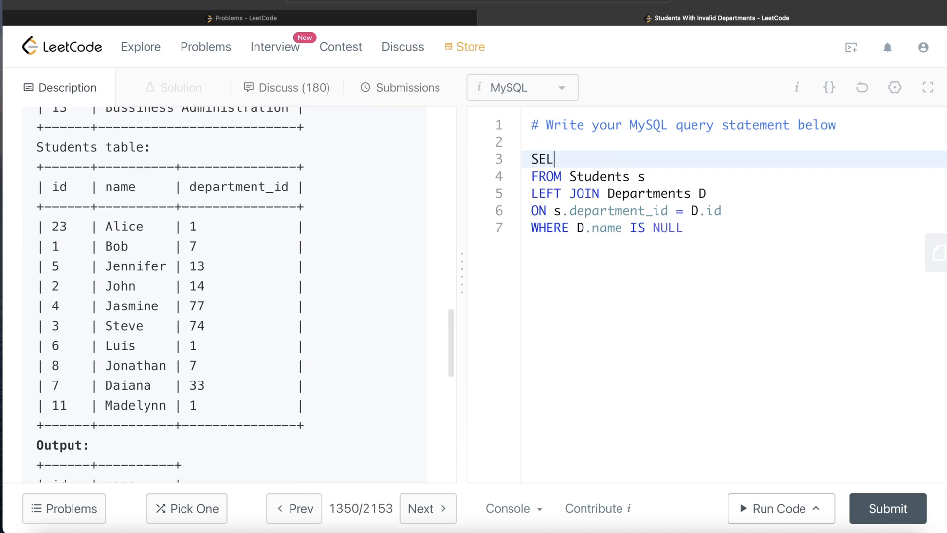
{"action": "type", "text": "ECT s."}
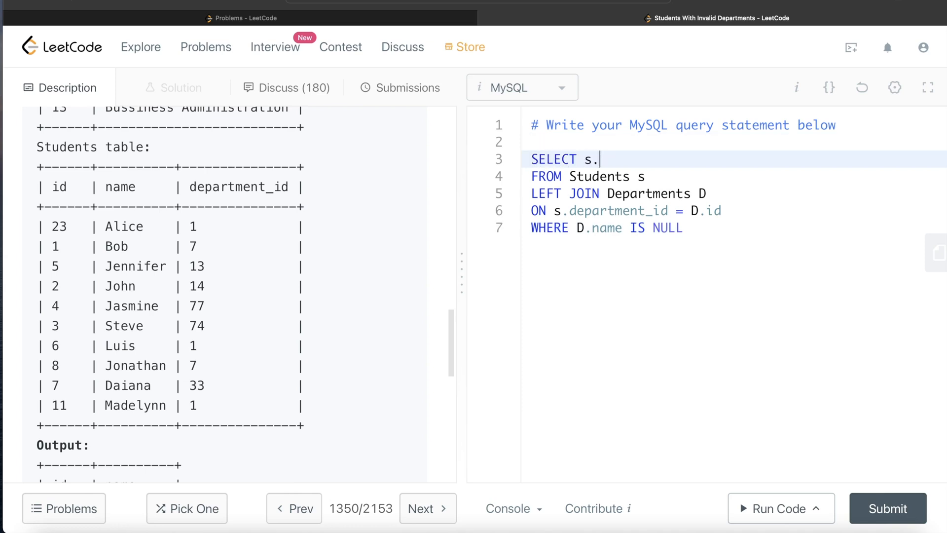
{"action": "type", "text": "id,"}
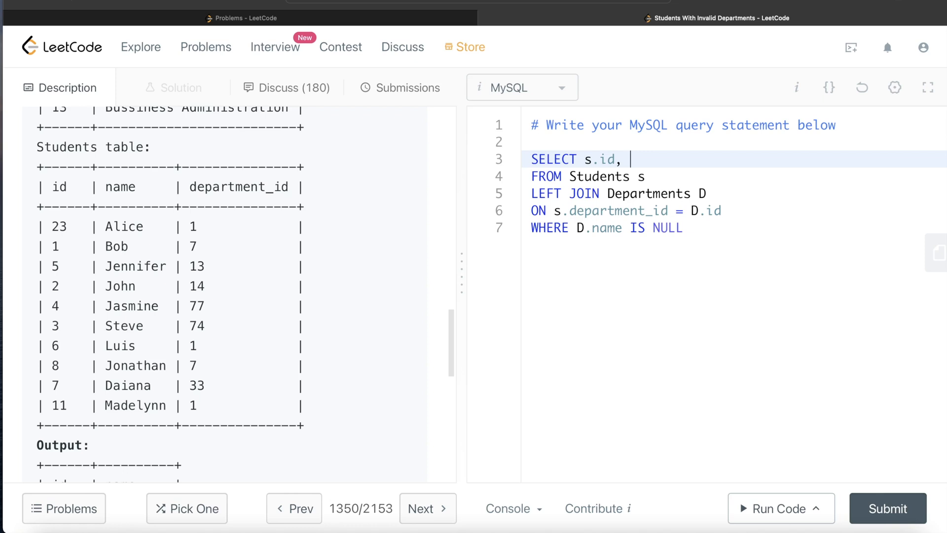
{"action": "type", "text": "s"}
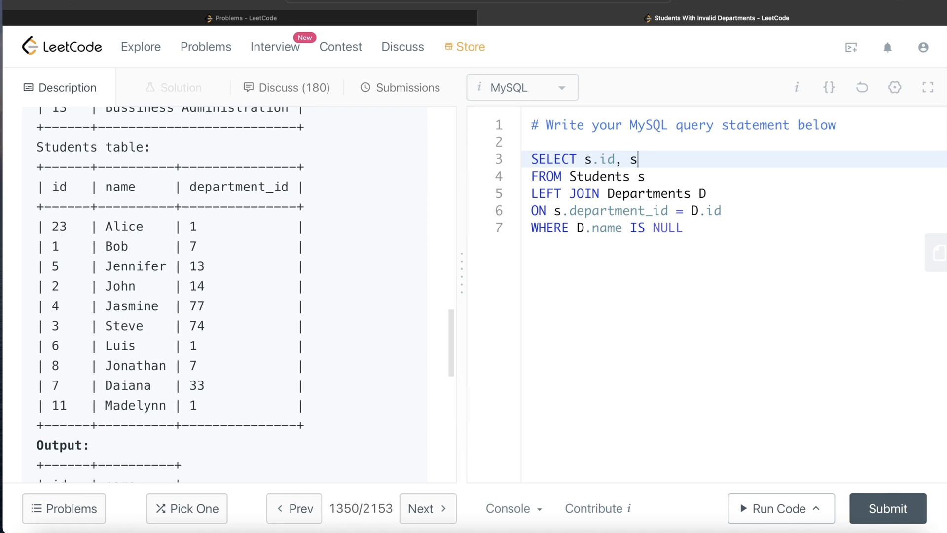
{"action": "type", "text": ".m"}
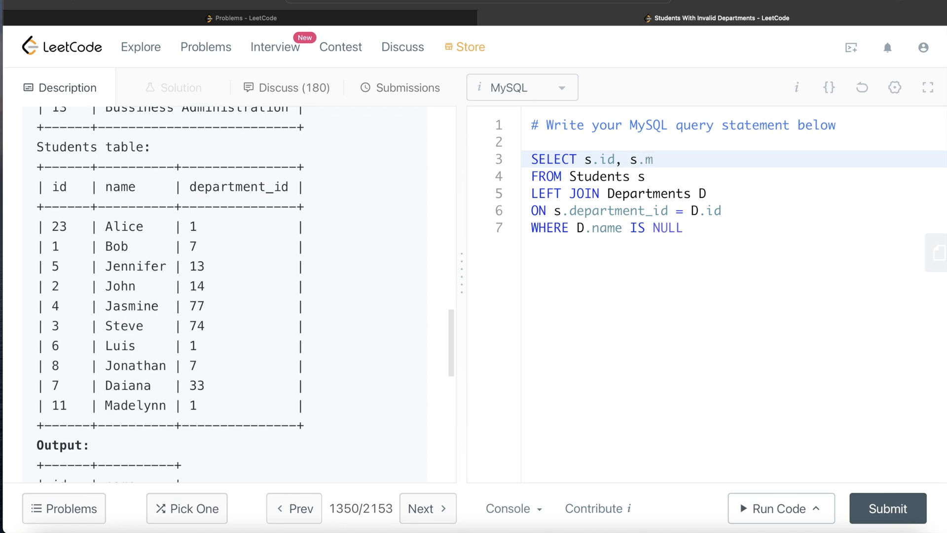
{"action": "type", "text": "ame"}
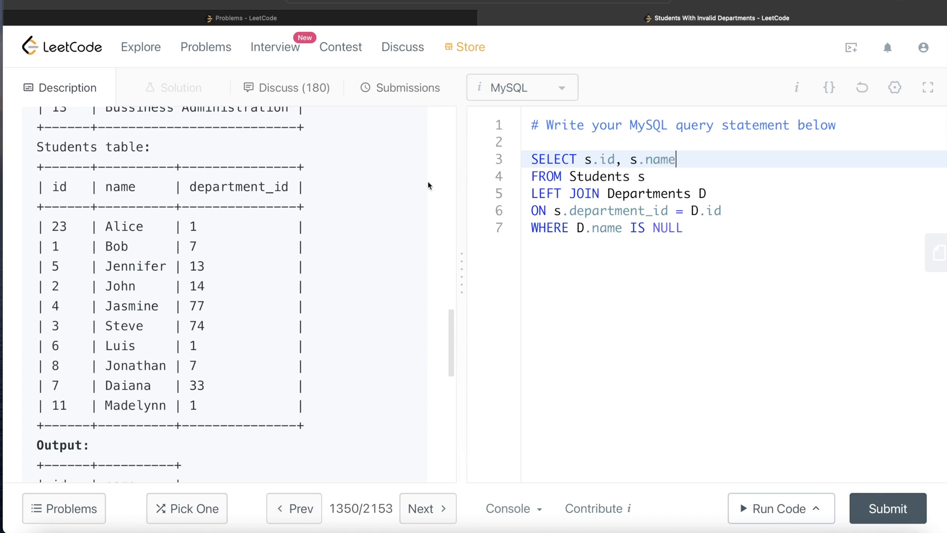
{"action": "scroll", "scroll_direction": "down", "scroll_amount": 3}
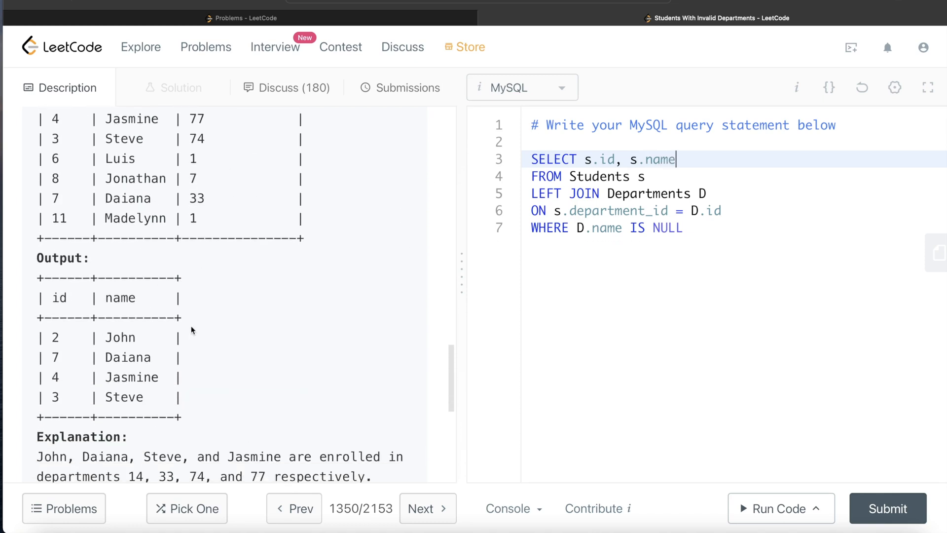
{"action": "mouse_move", "coordinate": [91, 310]}
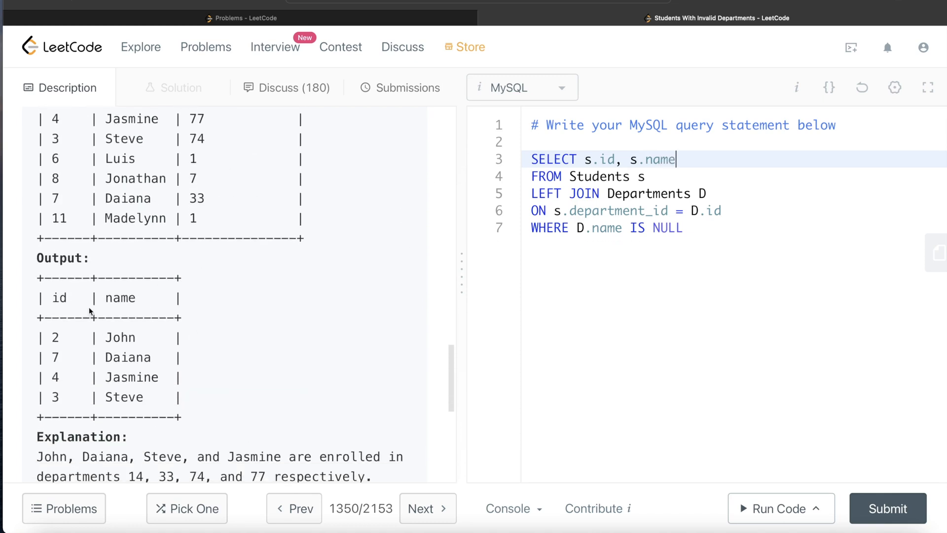
{"action": "mouse_move", "coordinate": [339, 342]}
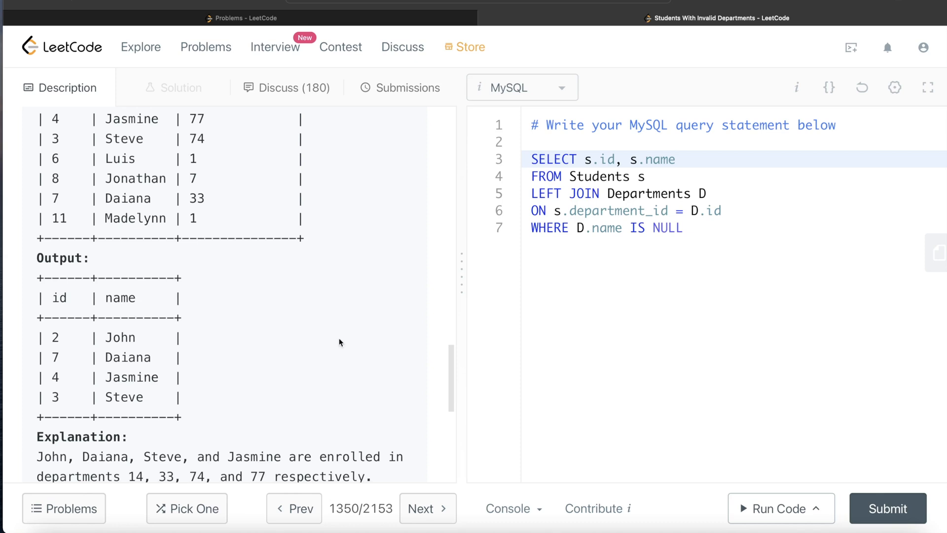
{"action": "mouse_move", "coordinate": [346, 347]}
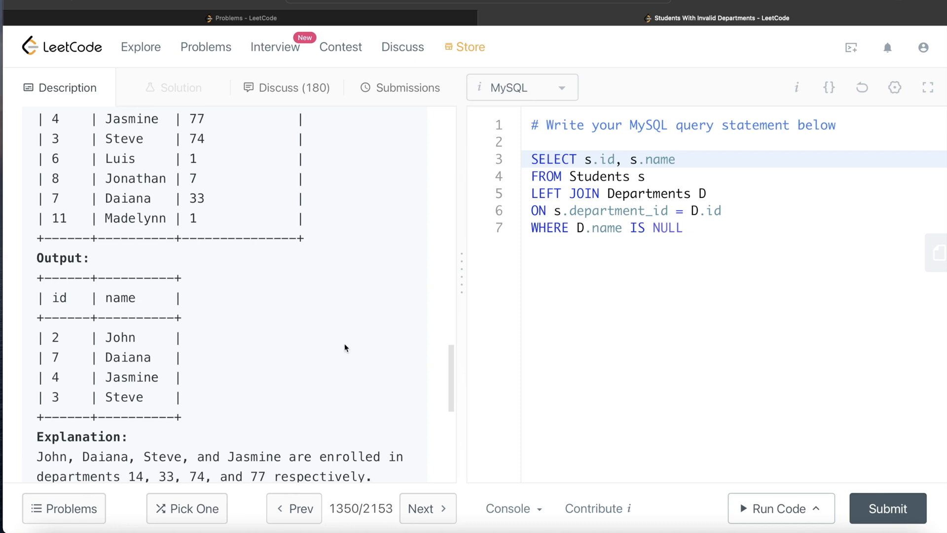
{"action": "mouse_move", "coordinate": [775, 511]}
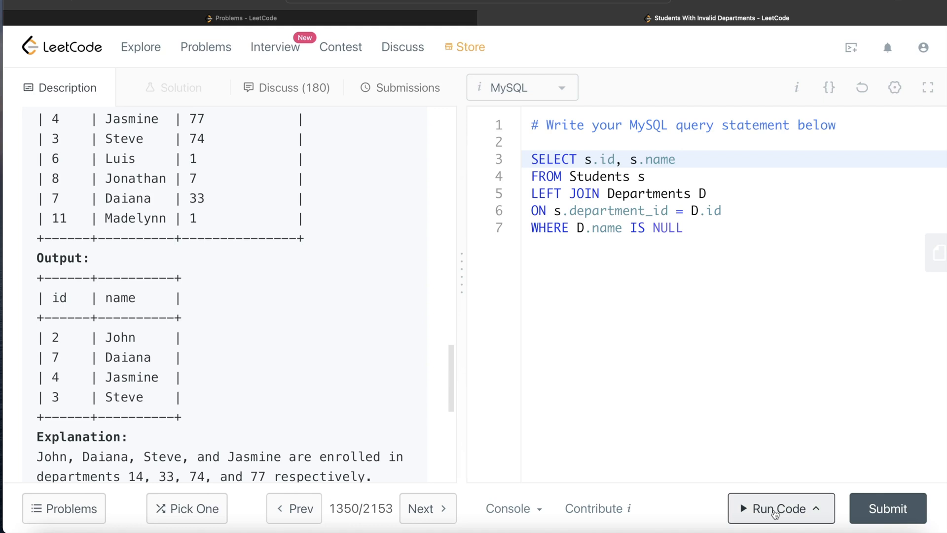
Run the query on the example case and get Accepted at 104 ms.
{"action": "left_click", "coordinate": [779, 509]}
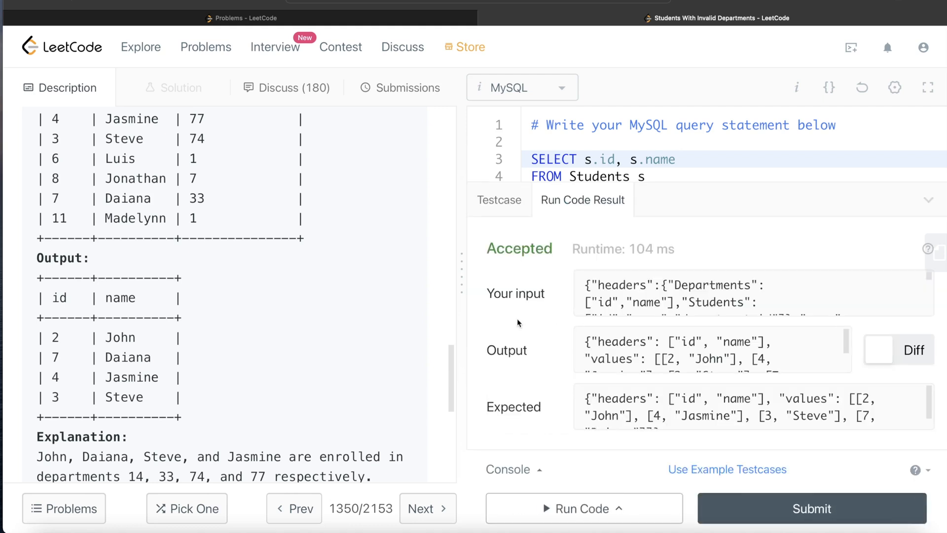
{"action": "mouse_move", "coordinate": [548, 352]}
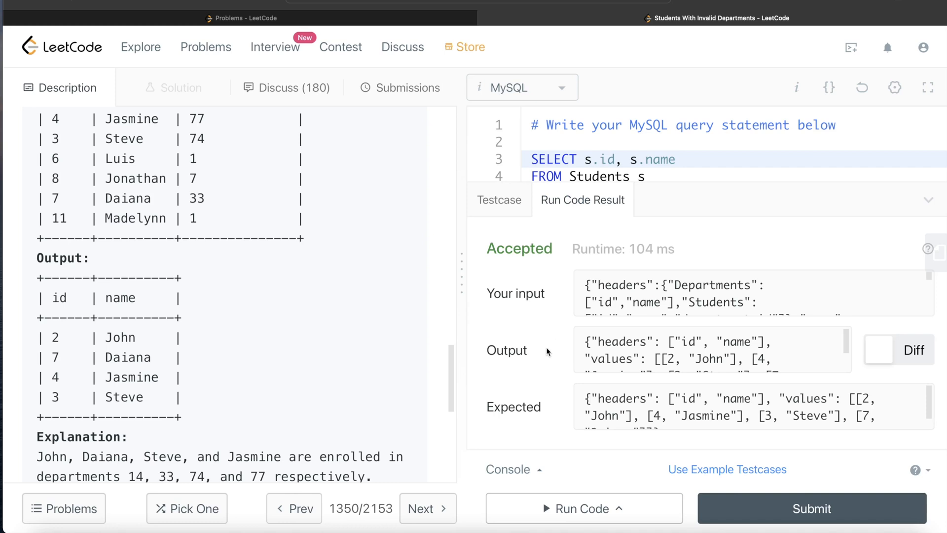
{"action": "mouse_move", "coordinate": [763, 511]}
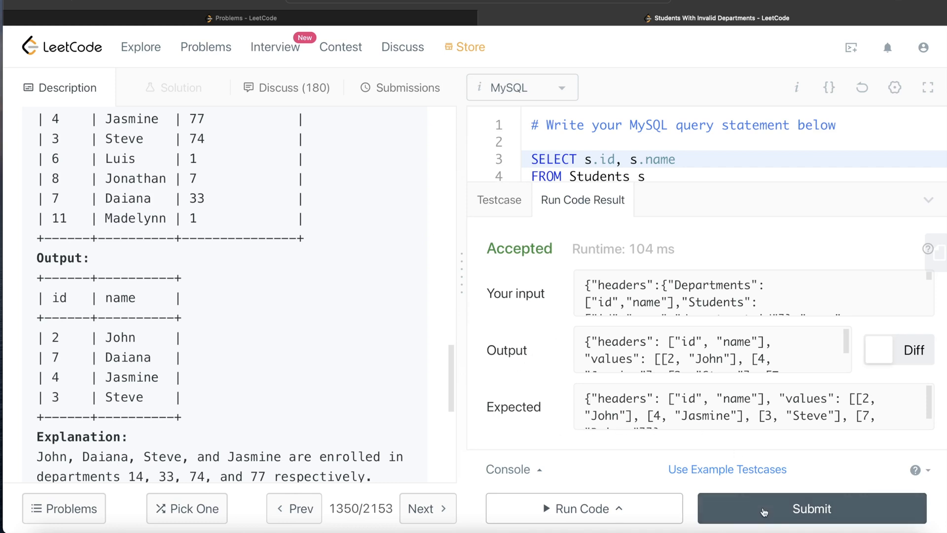
Submit the solution, see Accepted at 836 ms, and return to the problem description.
{"action": "left_click", "coordinate": [811, 509]}
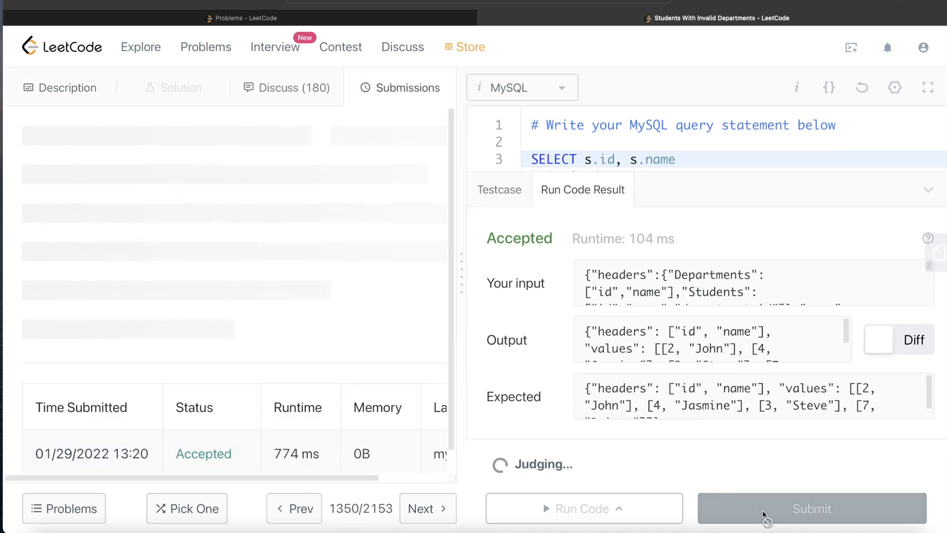
{"action": "left_click", "coordinate": [811, 509]}
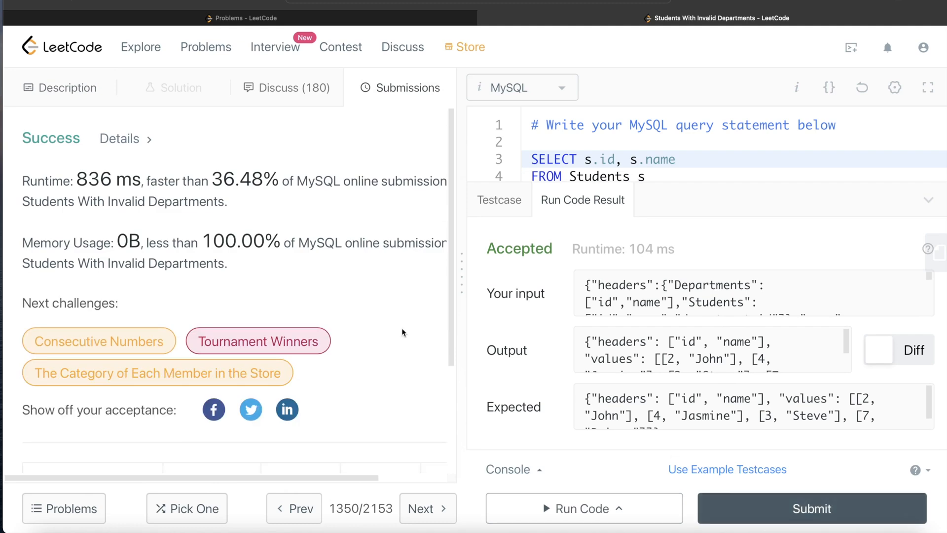
{"action": "scroll", "scroll_direction": "down", "scroll_amount": 3}
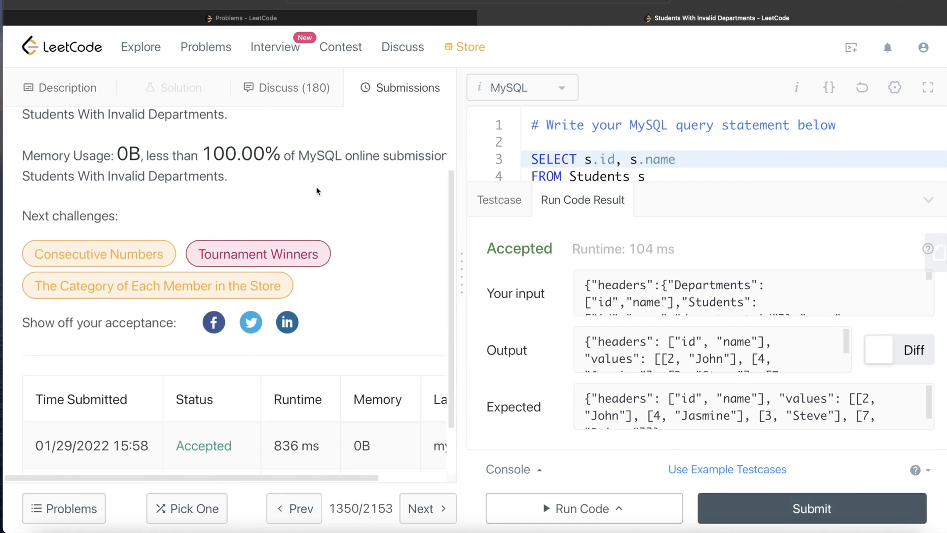
{"action": "left_click", "coordinate": [67, 88]}
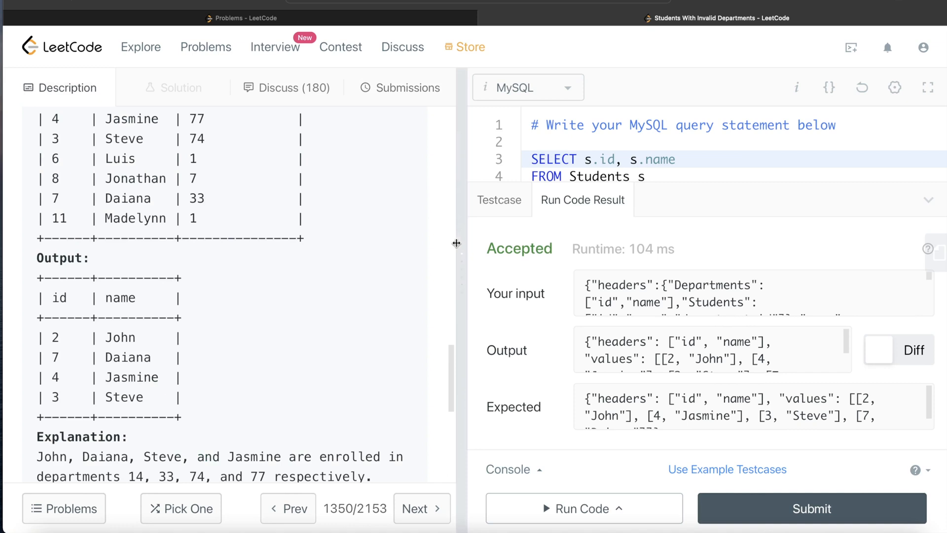